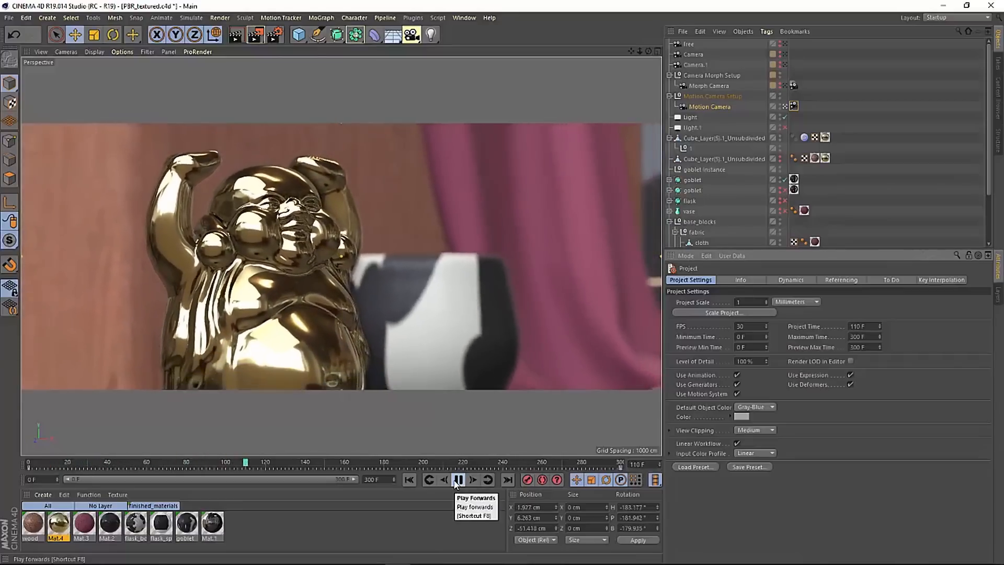
Play the animation and open the white base statue scene's material reflectance layers
{"action": "left_click", "coordinate": [458, 480]}
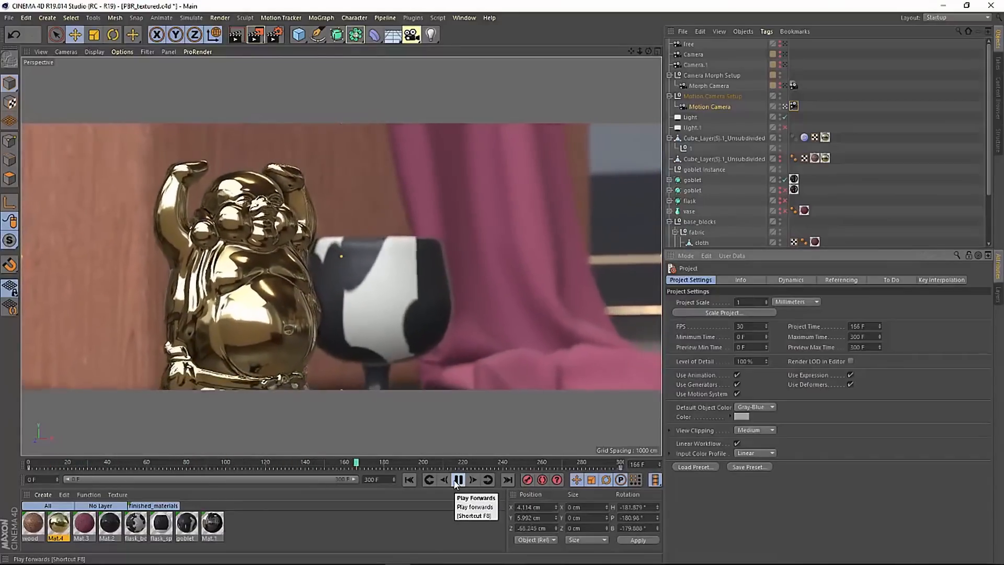
{"action": "left_click", "coordinate": [457, 480]}
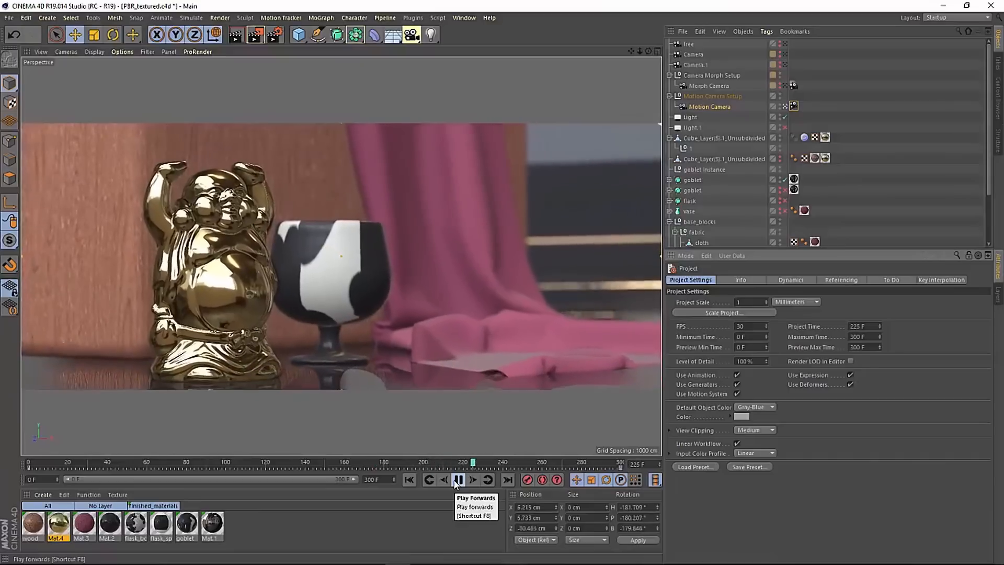
{"action": "left_click", "coordinate": [456, 480]}
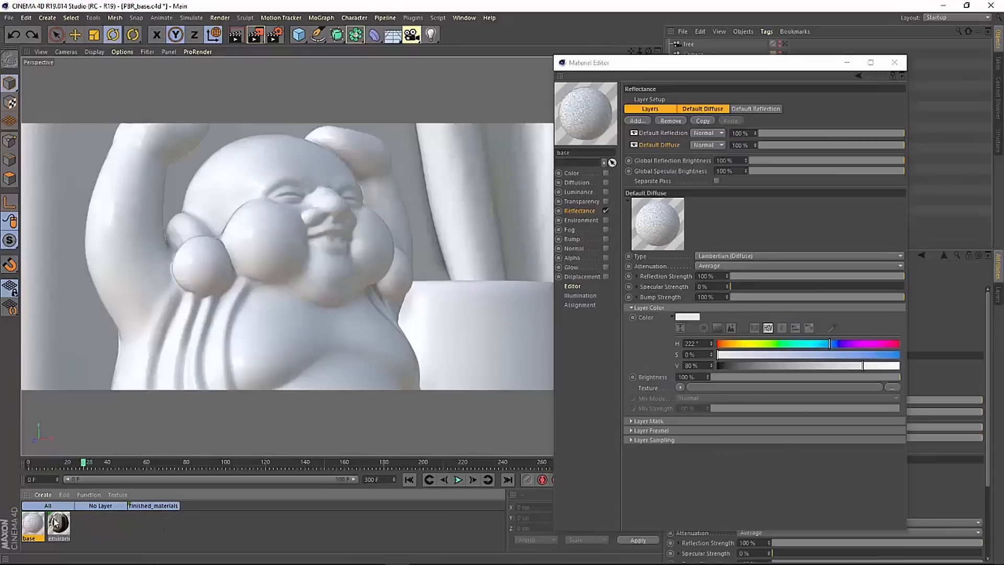
Make the base material purple with Dielectric PET Fresnel reflection at 37% roughness
{"action": "left_click", "coordinate": [42, 494]}
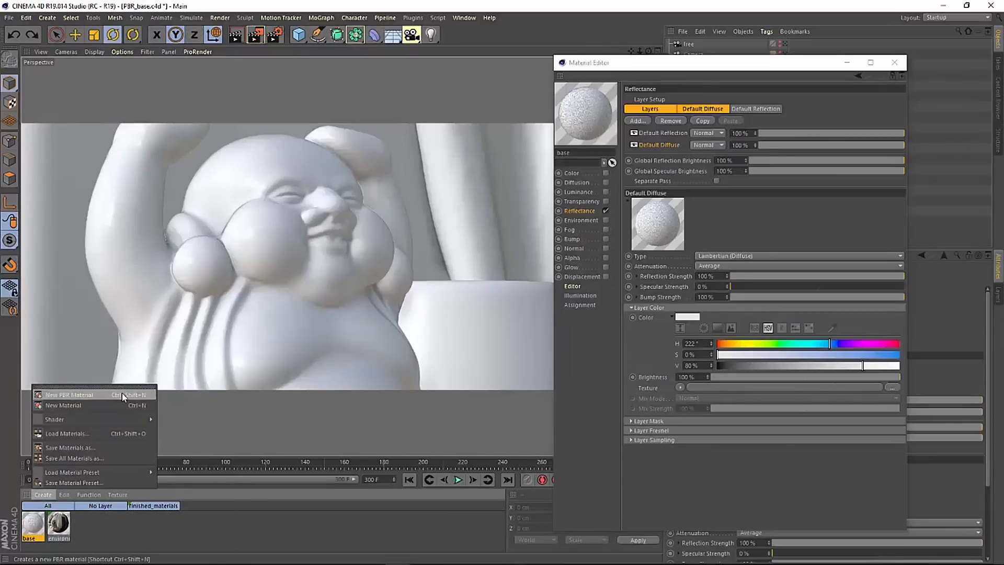
{"action": "mouse_move", "coordinate": [107, 399]}
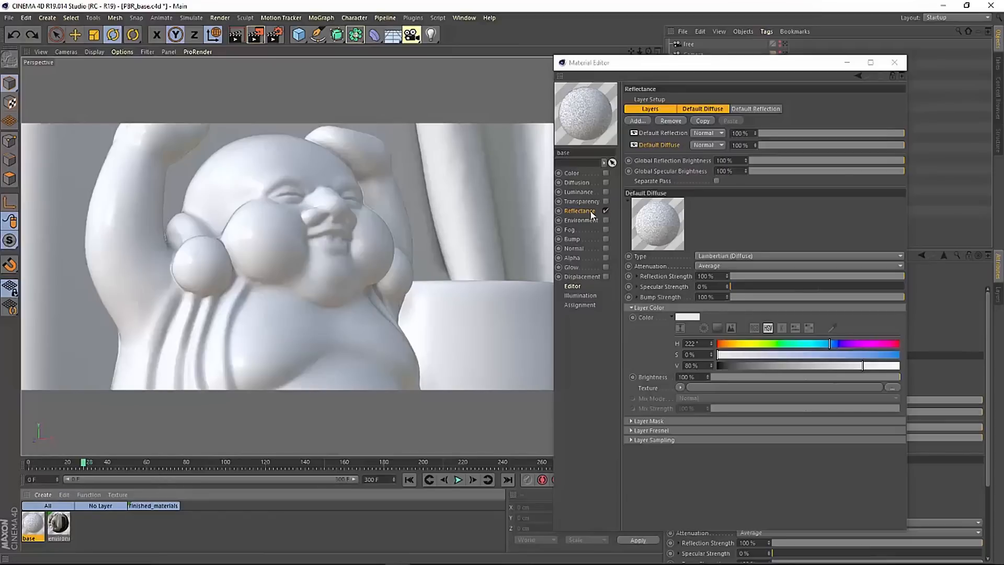
{"action": "mouse_move", "coordinate": [591, 220]}
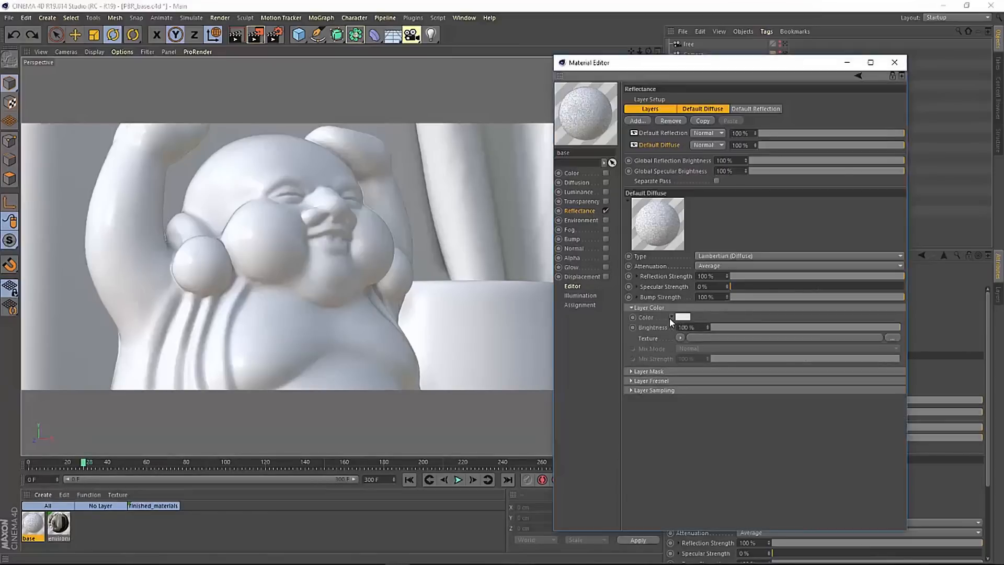
{"action": "left_click", "coordinate": [671, 318]}
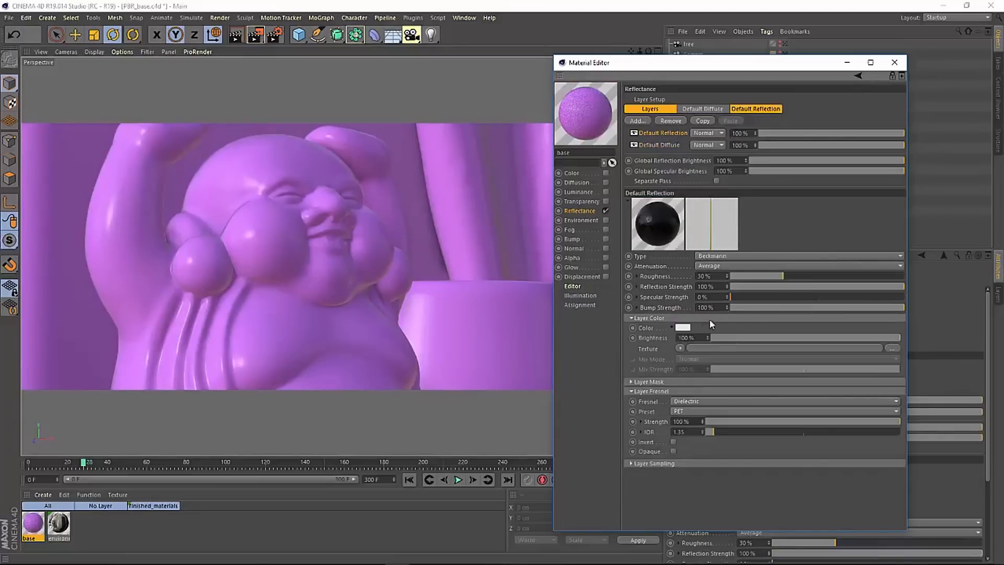
{"action": "left_click_drag", "start_coordinate": [736, 276], "coordinate": [835, 276]}
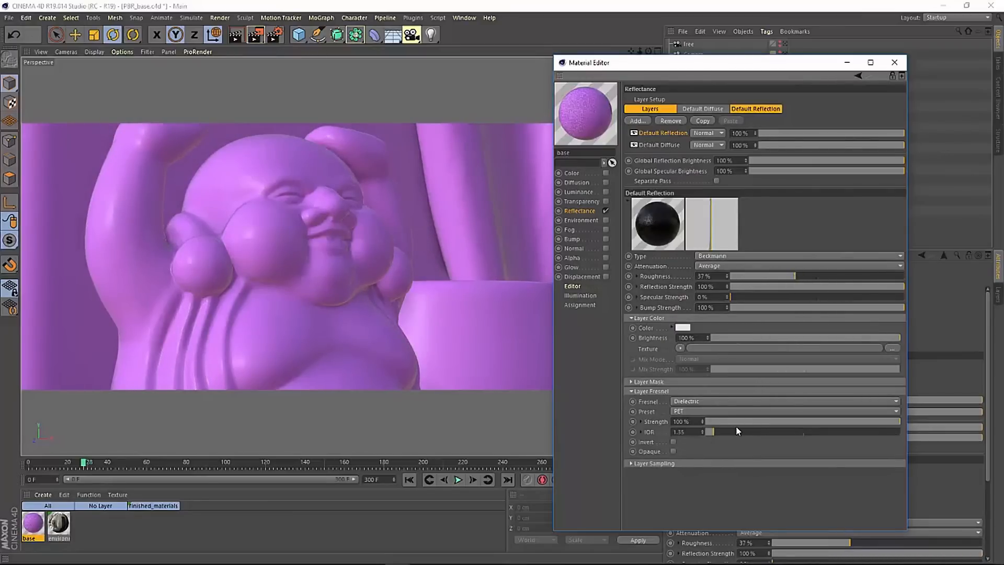
{"action": "left_click", "coordinate": [892, 61]}
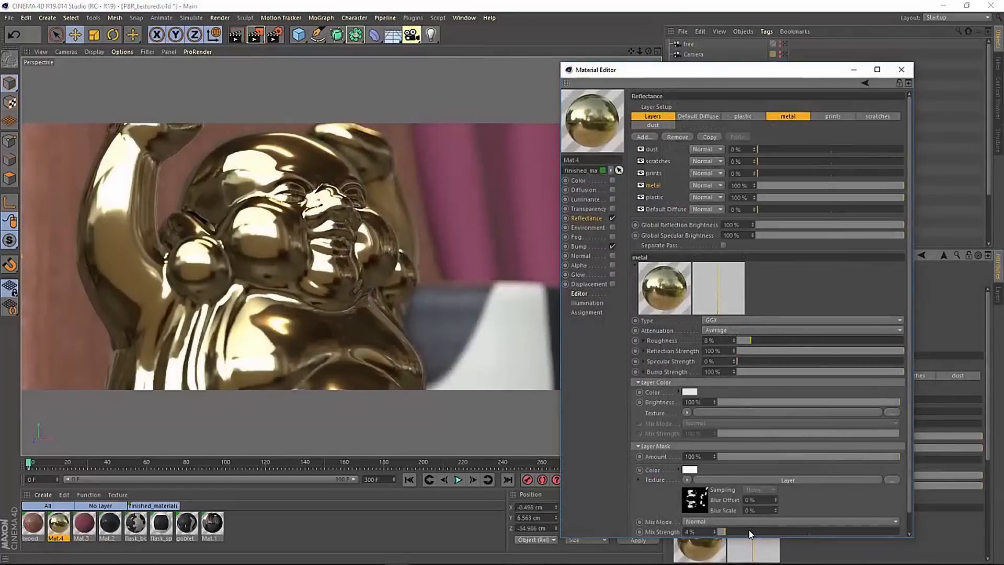
Raise metal mask mix, set plastic and diffuse 100%, scratches 28%, prints 58%, dust 22%
{"action": "left_click_drag", "start_coordinate": [722, 531], "coordinate": [896, 531]}
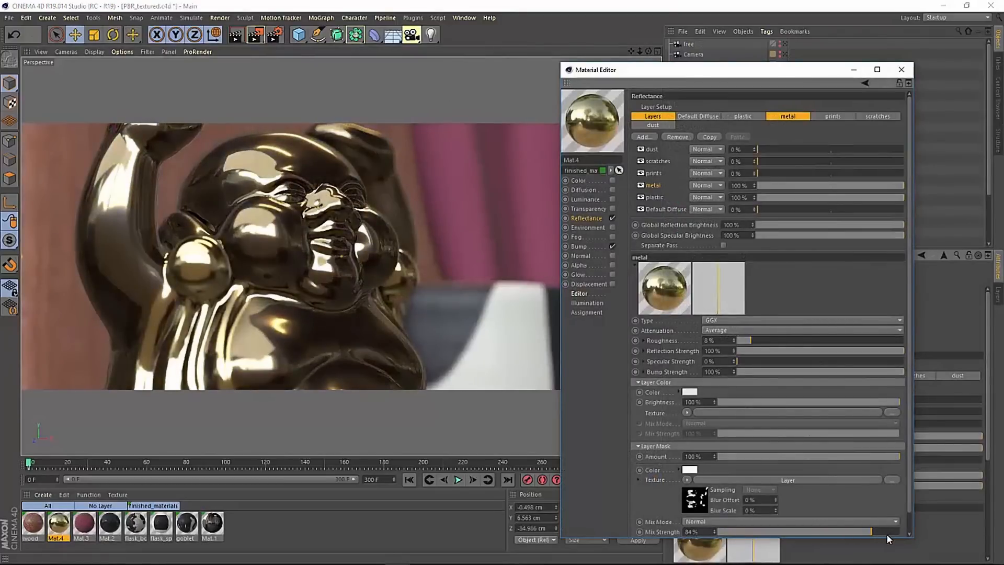
{"action": "left_click_drag", "start_coordinate": [758, 160], "coordinate": [801, 160]}
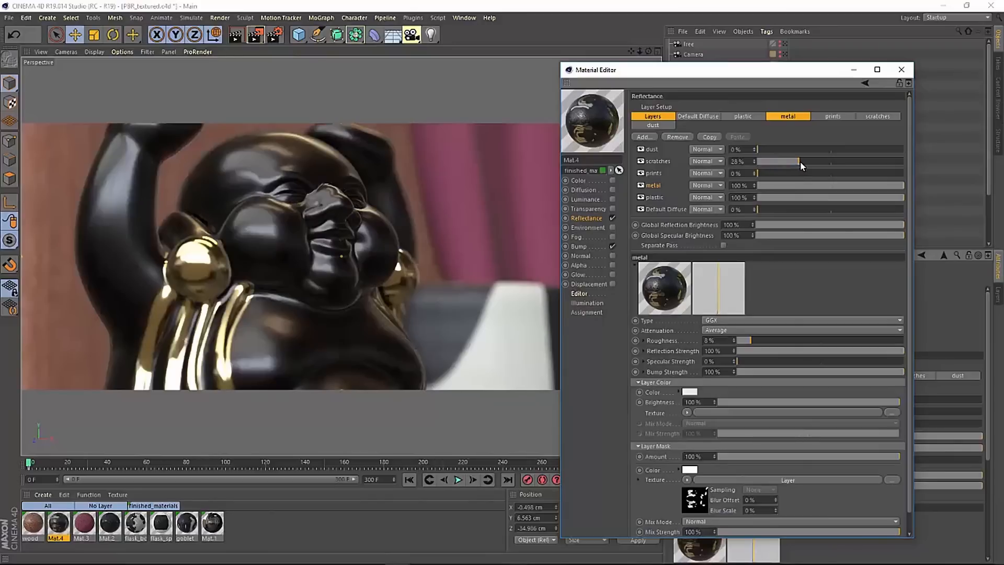
{"action": "left_click_drag", "start_coordinate": [759, 173], "coordinate": [844, 173]}
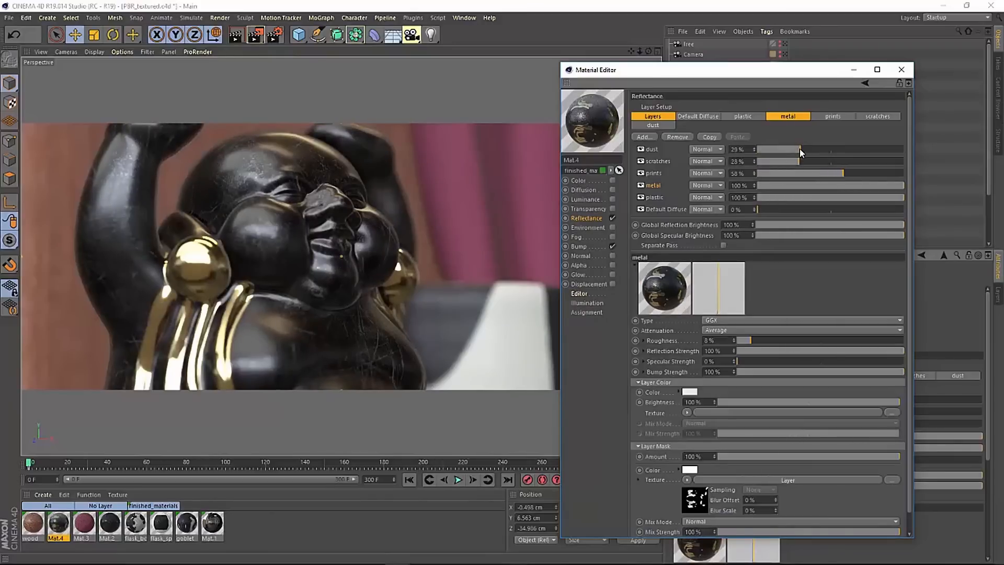
{"action": "left_click_drag", "start_coordinate": [778, 149], "coordinate": [768, 149]}
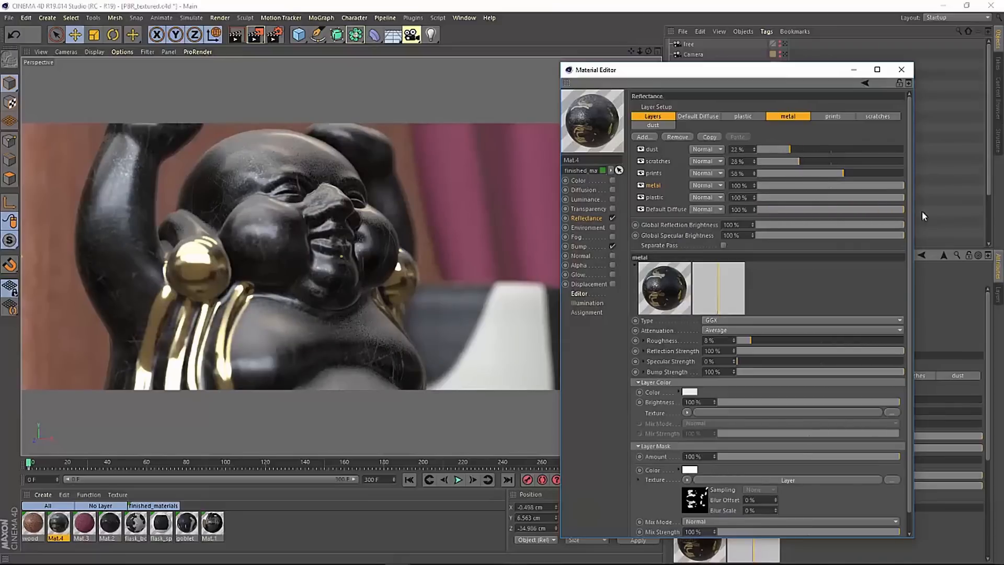
{"action": "left_click_drag", "start_coordinate": [833, 209], "coordinate": [884, 209]}
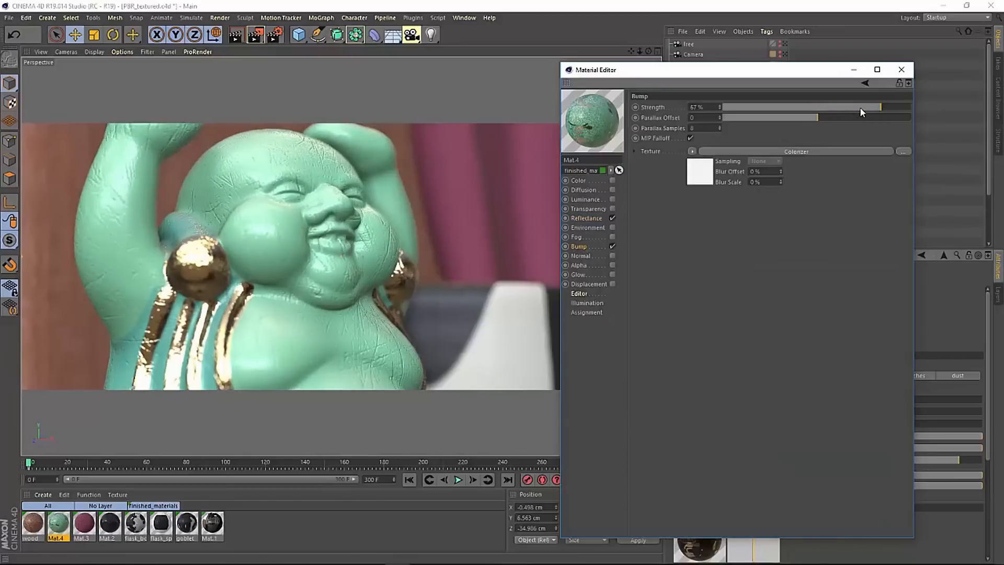
Color Mat.4 turquoise and lower its Bump strength to 34%
{"action": "left_click_drag", "start_coordinate": [881, 106], "coordinate": [832, 107]}
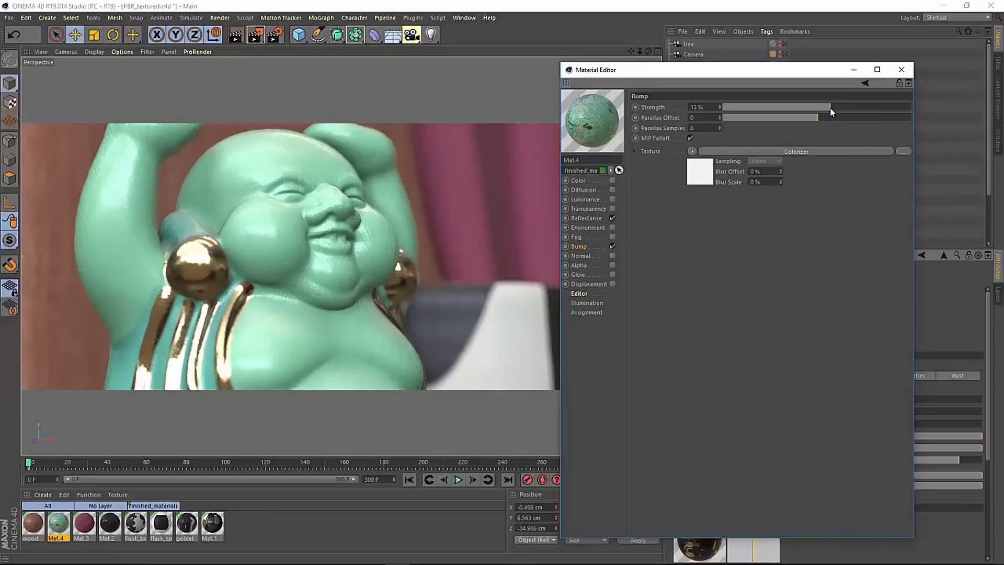
{"action": "left_click_drag", "start_coordinate": [826, 106], "coordinate": [832, 107]}
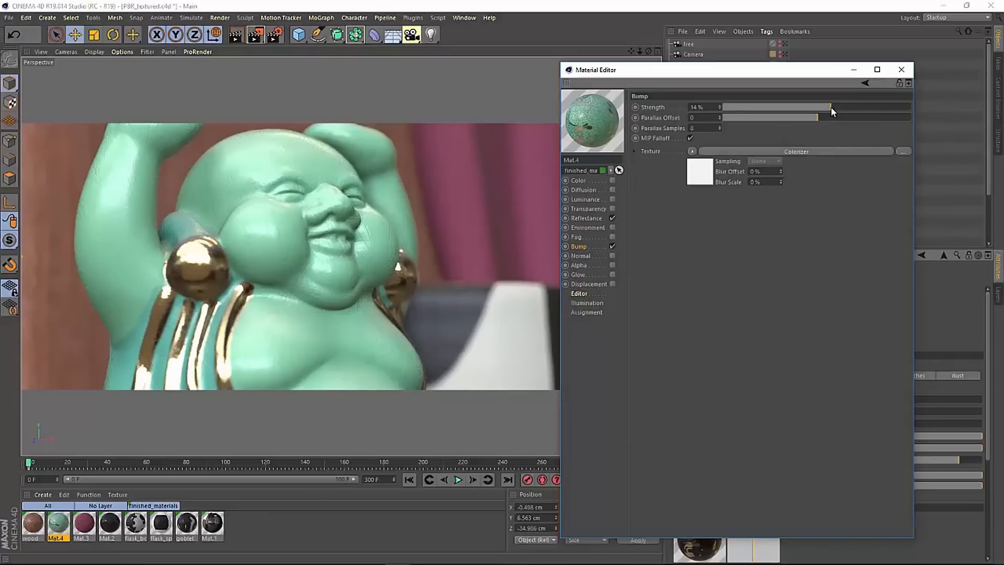
{"action": "left_click", "coordinate": [901, 69]}
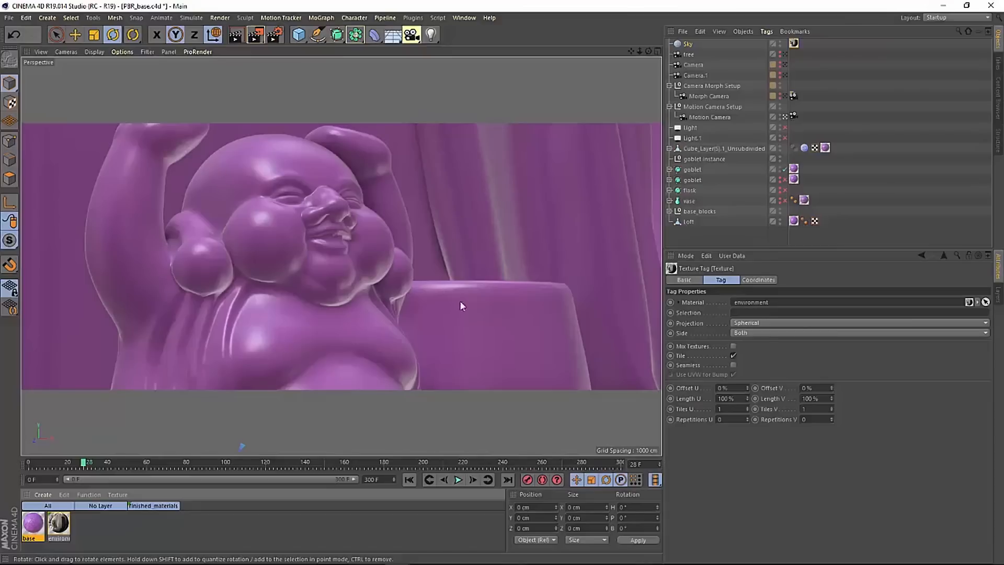
Orbit the statue, apply the round cafeteria HDRI to the environment, then clear it
{"action": "left_click_drag", "start_coordinate": [462, 306], "coordinate": [457, 285]}
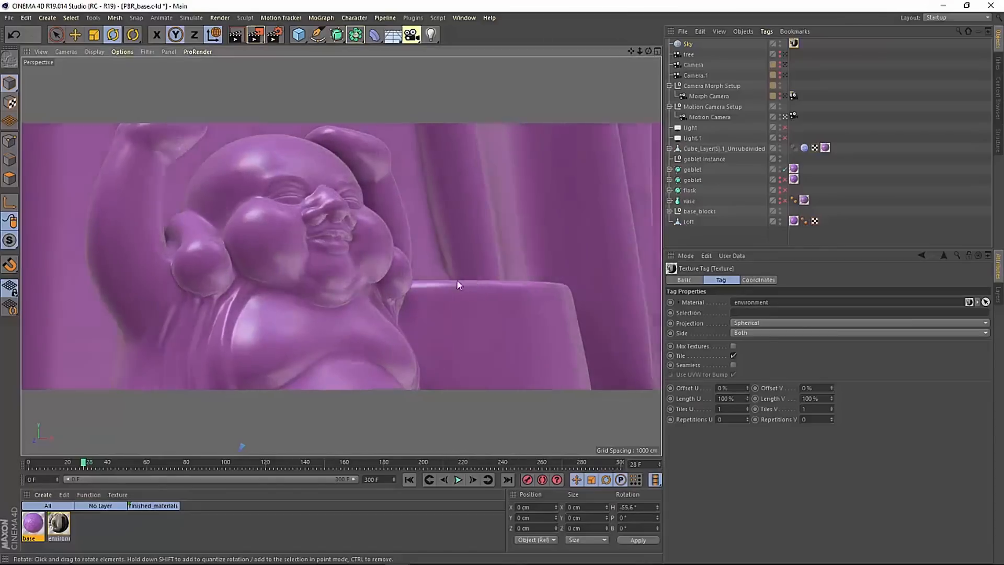
{"action": "left_click_drag", "start_coordinate": [458, 285], "coordinate": [247, 291]}
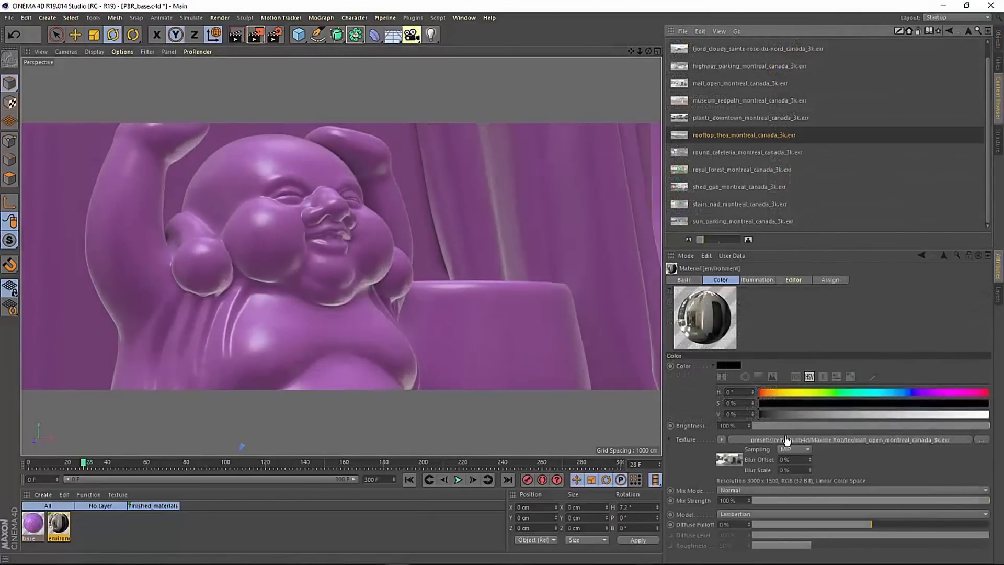
{"action": "left_click", "coordinate": [743, 135]}
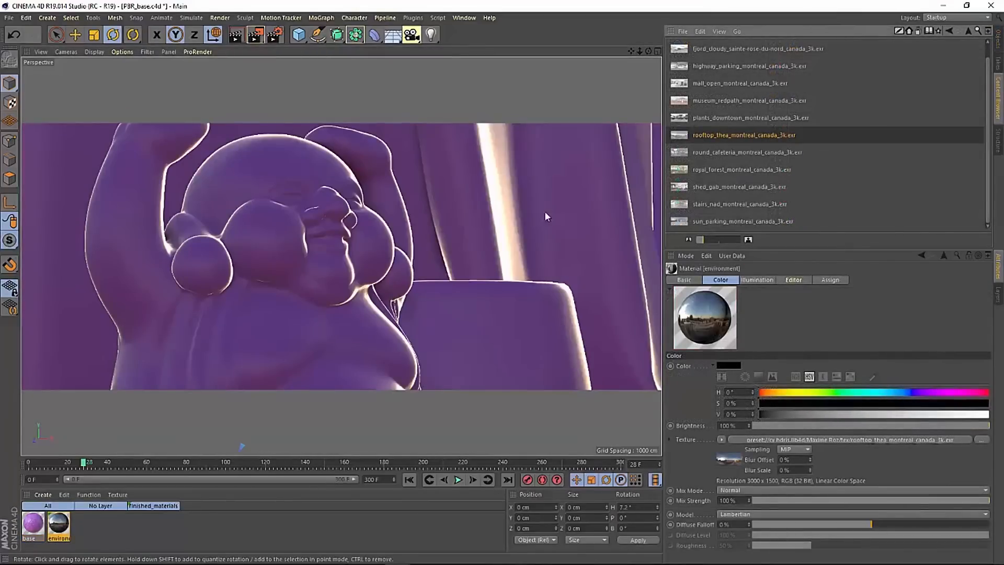
{"action": "left_click", "coordinate": [749, 152]}
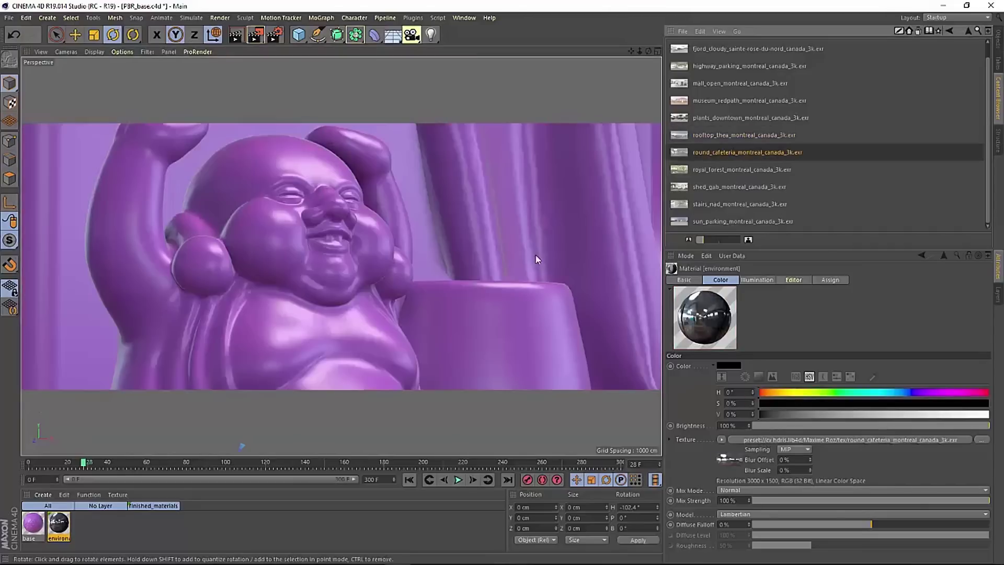
{"action": "left_click", "coordinate": [433, 34]}
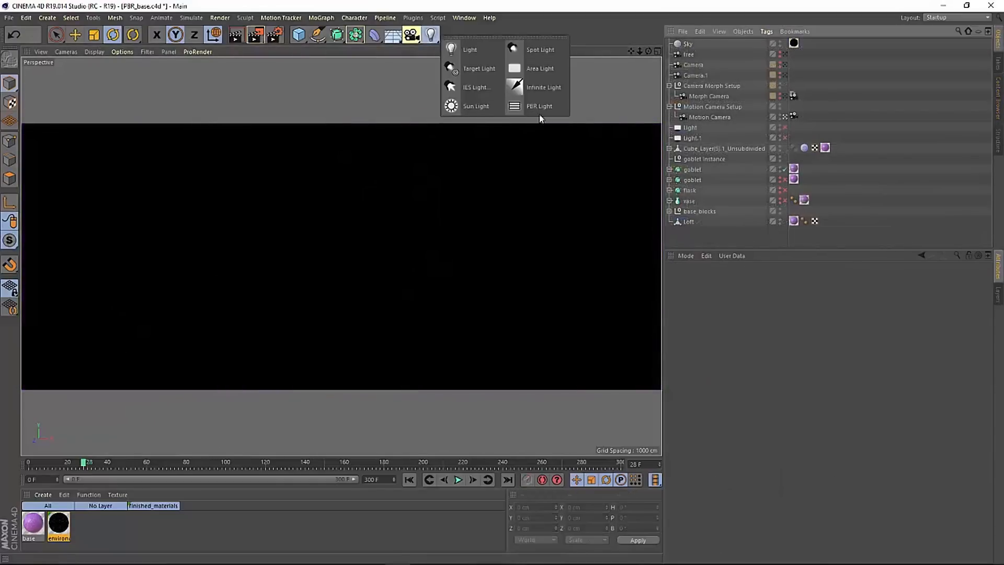
Add a PBR area light at 500% intensity behind the purple figurine
{"action": "left_click", "coordinate": [539, 68]}
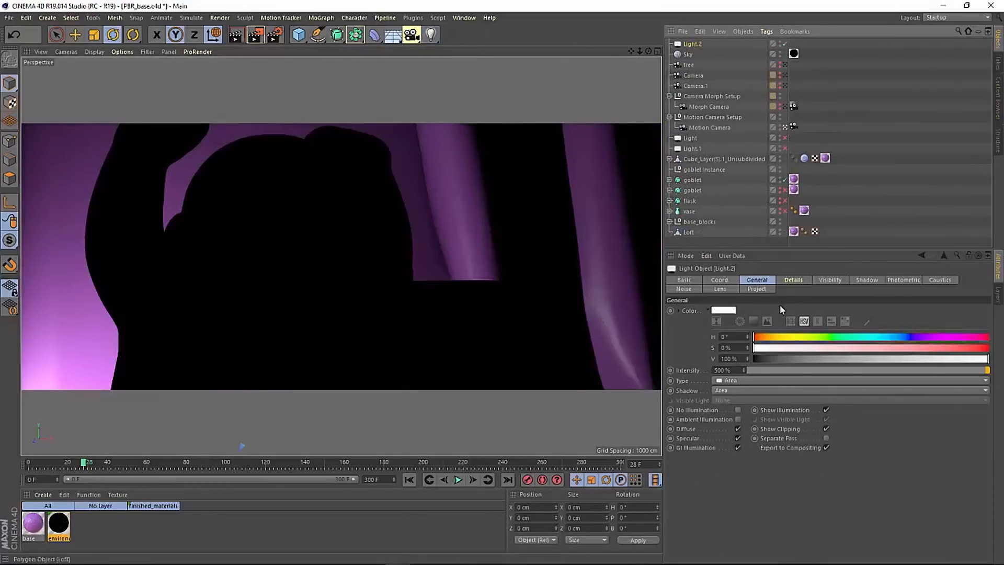
{"action": "left_click", "coordinate": [793, 280]}
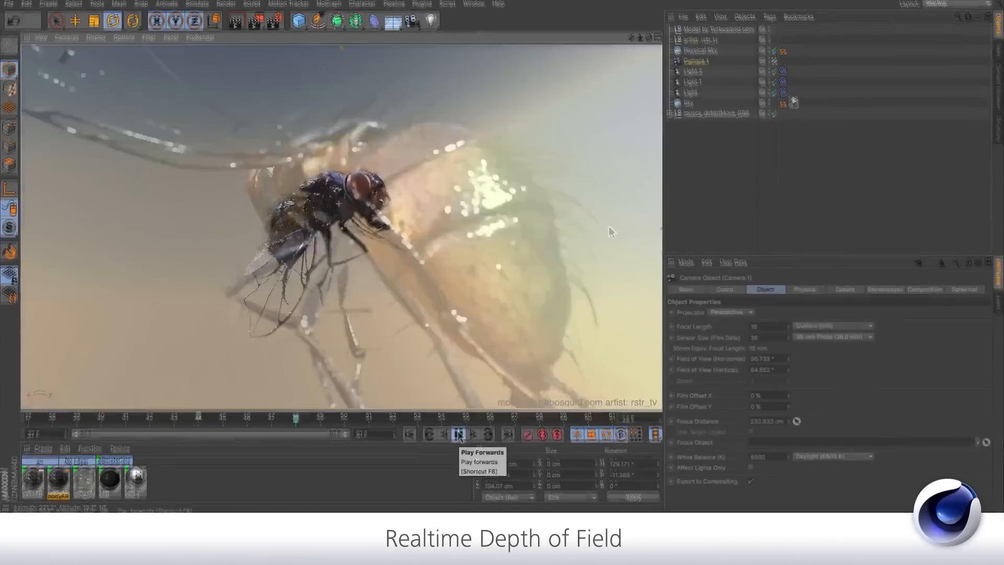
Play the fly animation with realtime depth of field, orbit, and select Camera.1
{"action": "left_click", "coordinate": [458, 433]}
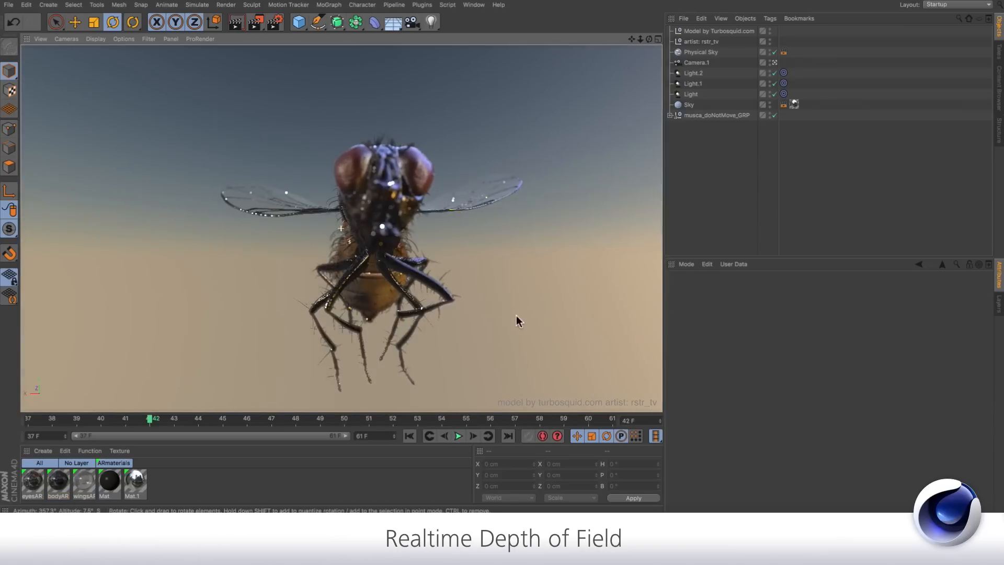
{"action": "left_click", "coordinate": [459, 435]}
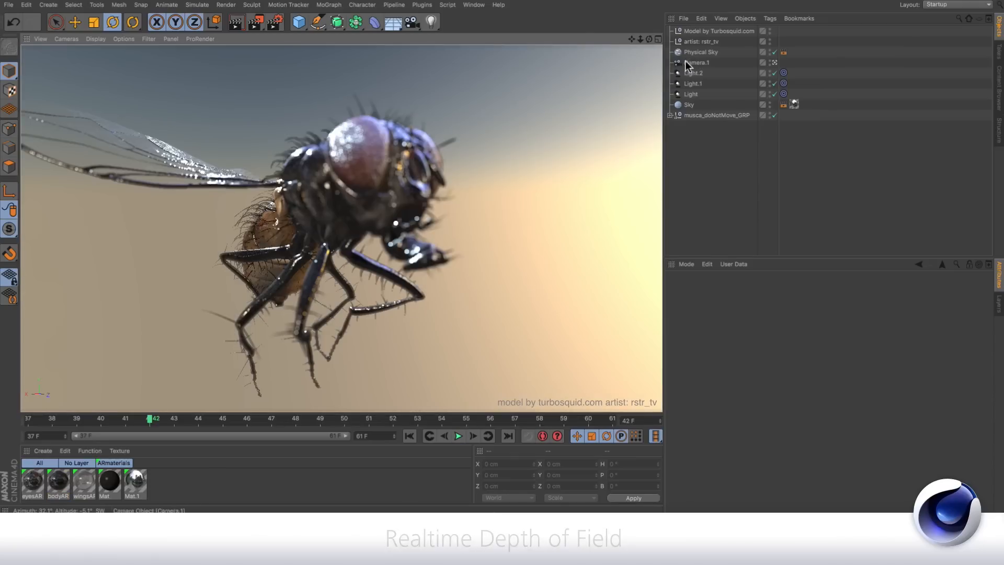
{"action": "left_click", "coordinate": [696, 62]}
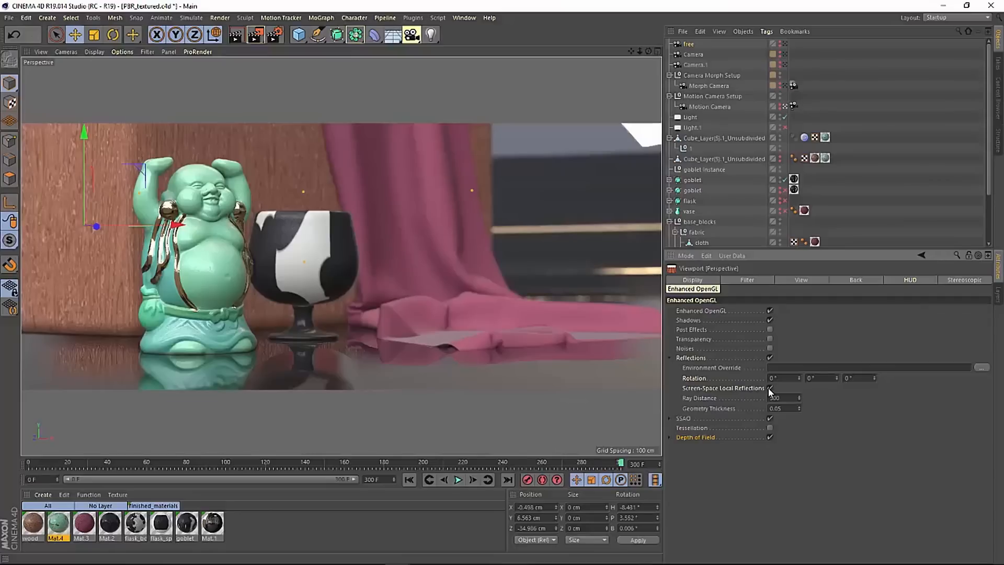
Toggle Screen-Space Local Reflections on and off repeatedly, leaving them unchecked
{"action": "left_click", "coordinate": [770, 388]}
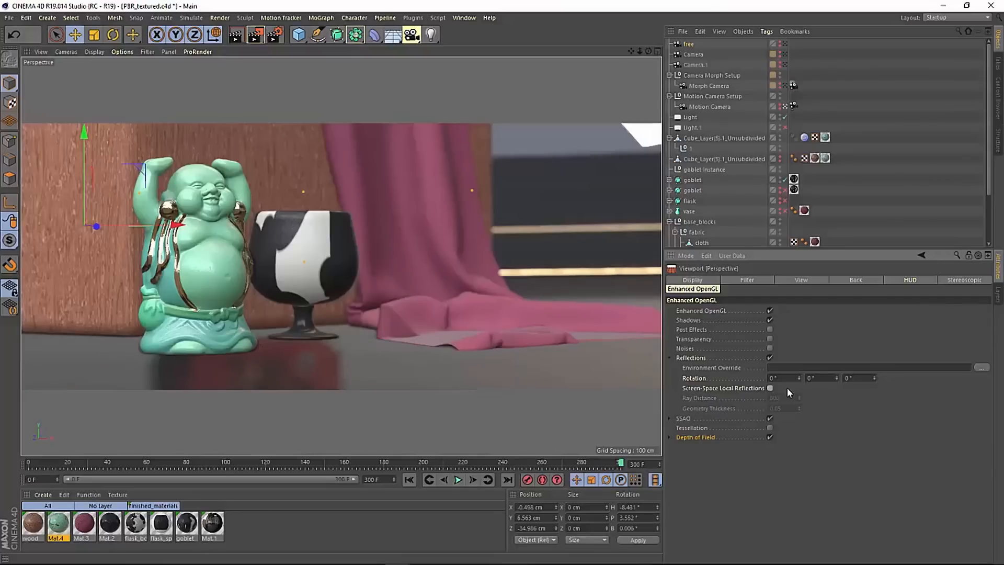
{"action": "left_click", "coordinate": [769, 388]}
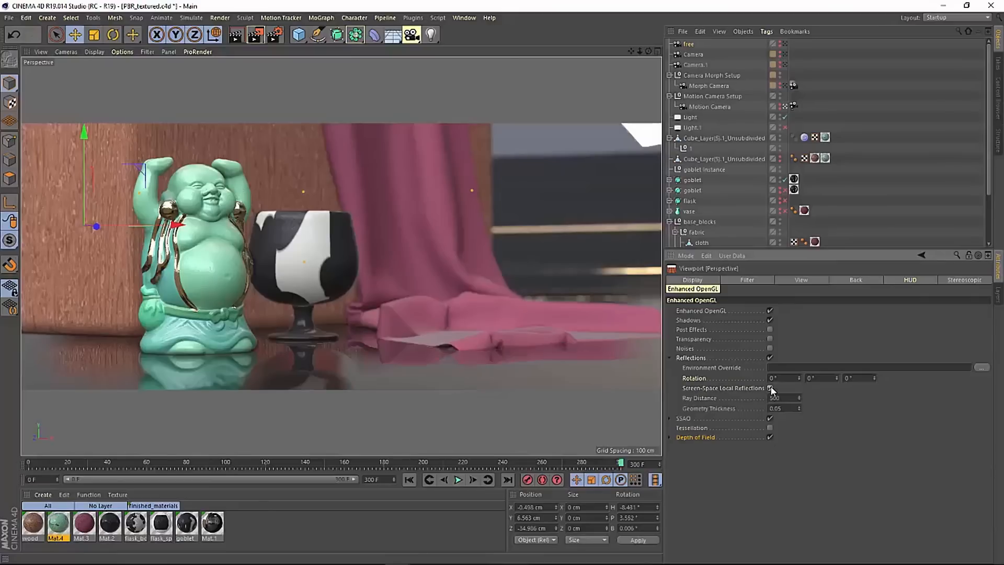
{"action": "left_click", "coordinate": [770, 388]}
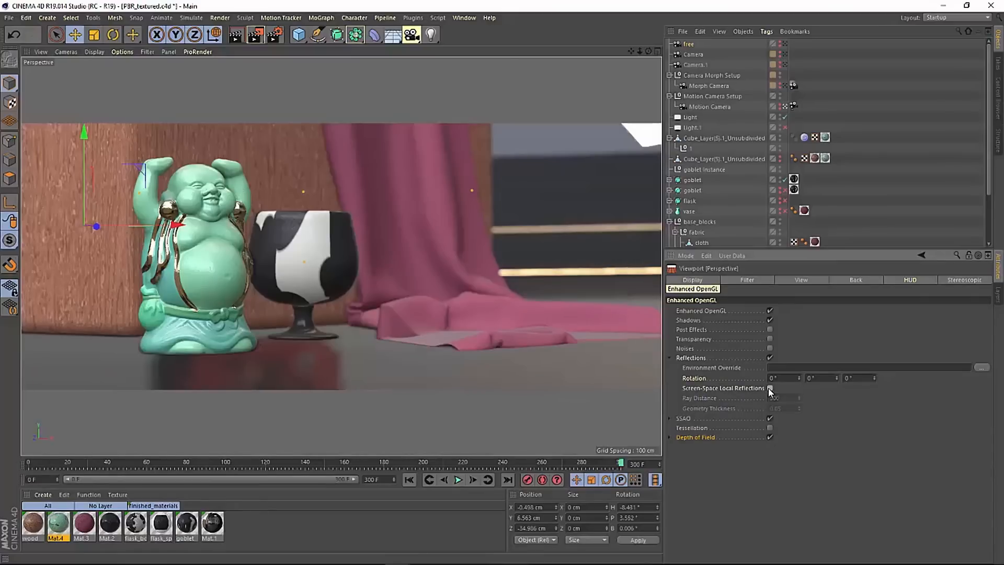
{"action": "left_click", "coordinate": [769, 388]}
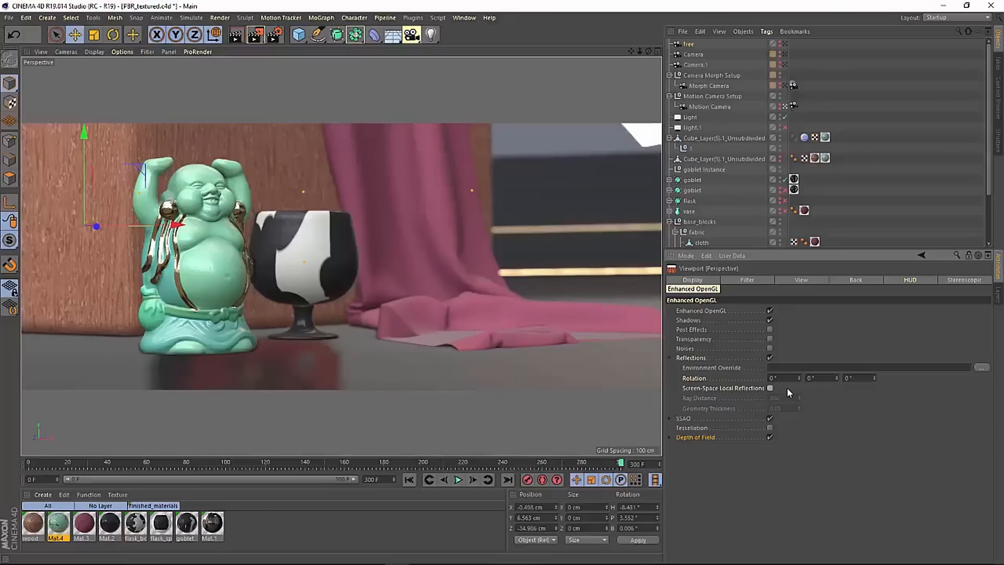
{"action": "left_click", "coordinate": [769, 387]}
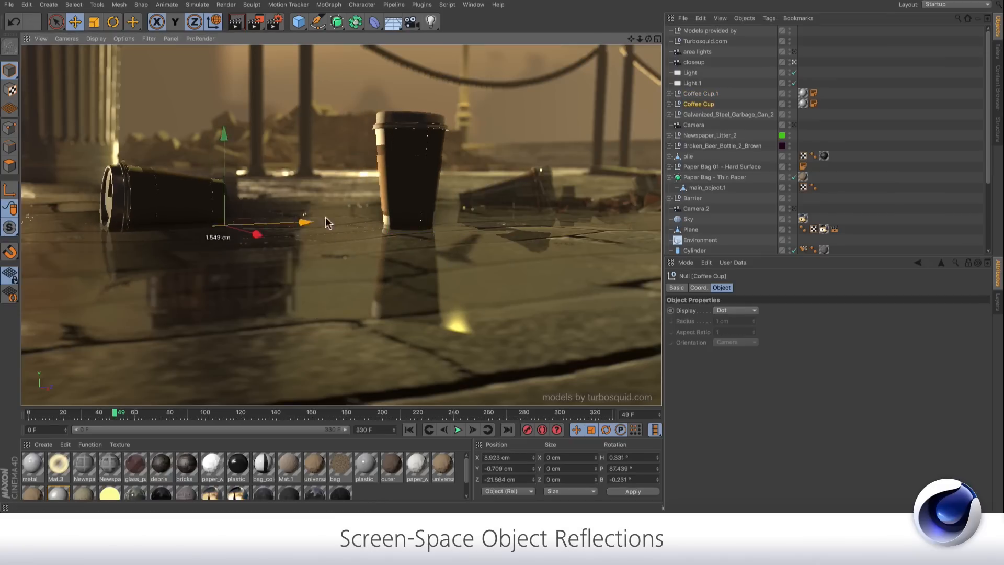
Slide the coffee cup along X over the wet street, then open Viewport Car V3.c4d
{"action": "left_click_drag", "start_coordinate": [301, 221], "coordinate": [331, 220]}
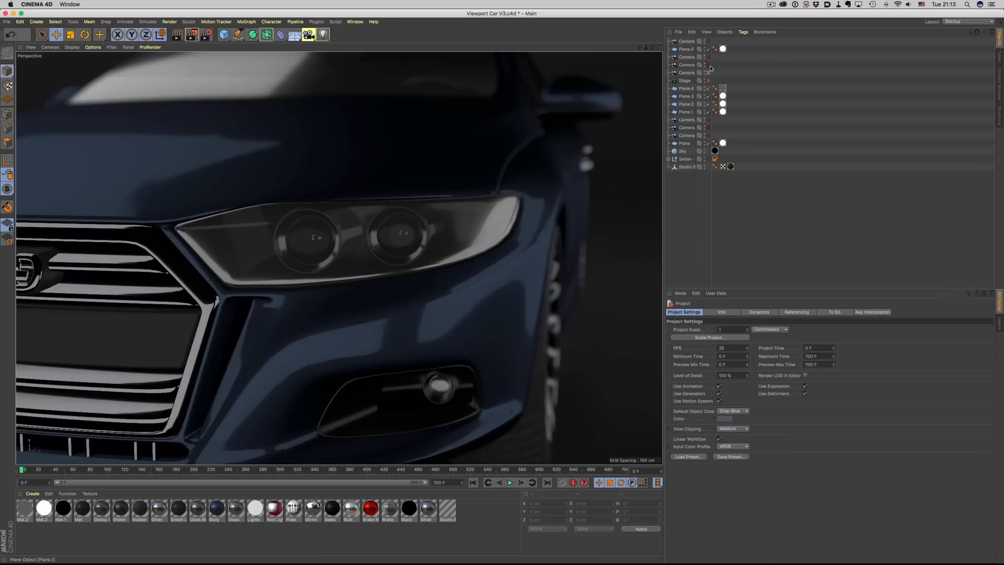
{"action": "left_click", "coordinate": [705, 65]}
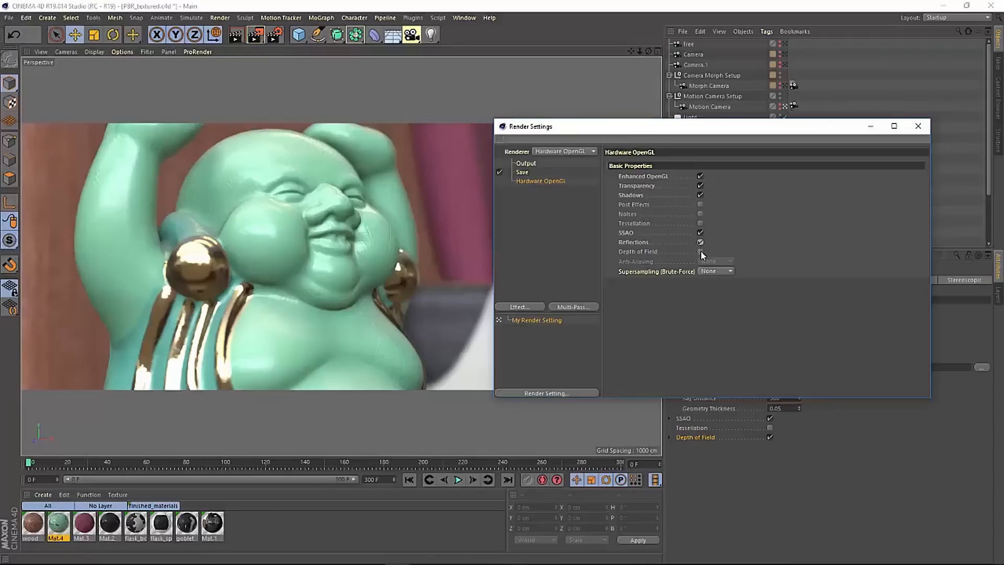
Enable Hardware OpenGL depth of field, render, and drag the A/B compare split
{"action": "left_click", "coordinate": [700, 251]}
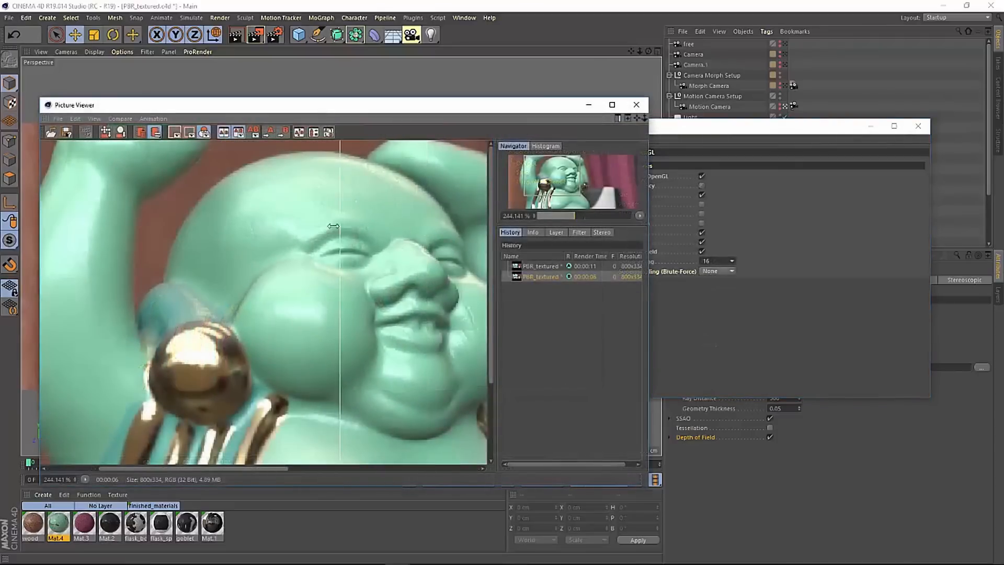
{"action": "left_click_drag", "start_coordinate": [333, 227], "coordinate": [99, 200]}
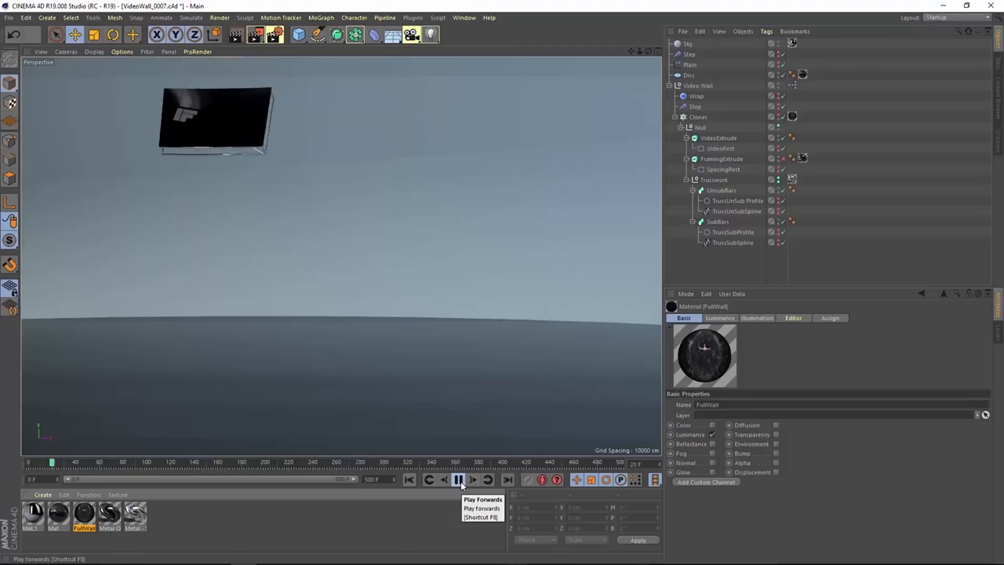
Play the curved video wall animation and watch footage cycle across its panels
{"action": "left_click", "coordinate": [456, 480]}
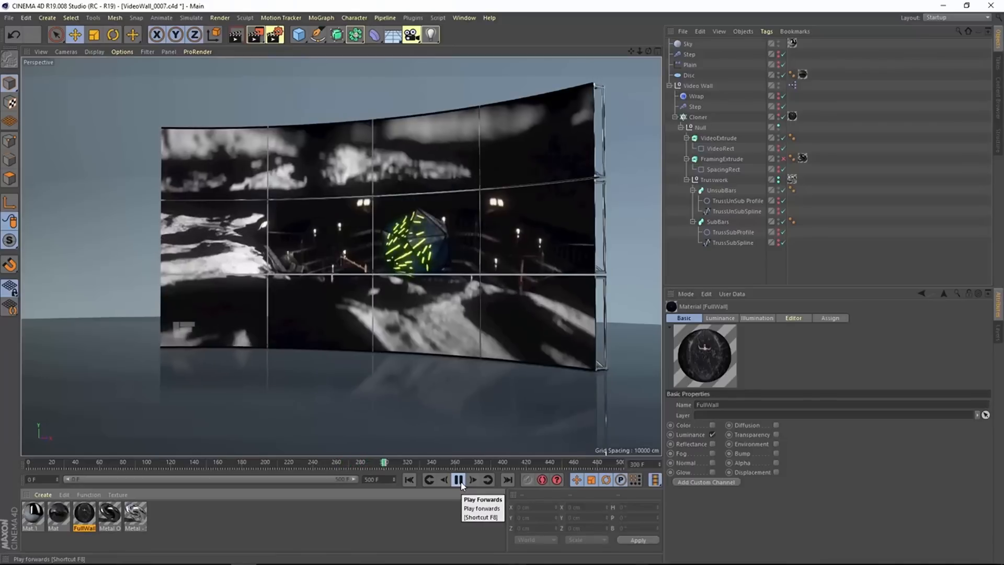
{"action": "left_click", "coordinate": [443, 480]}
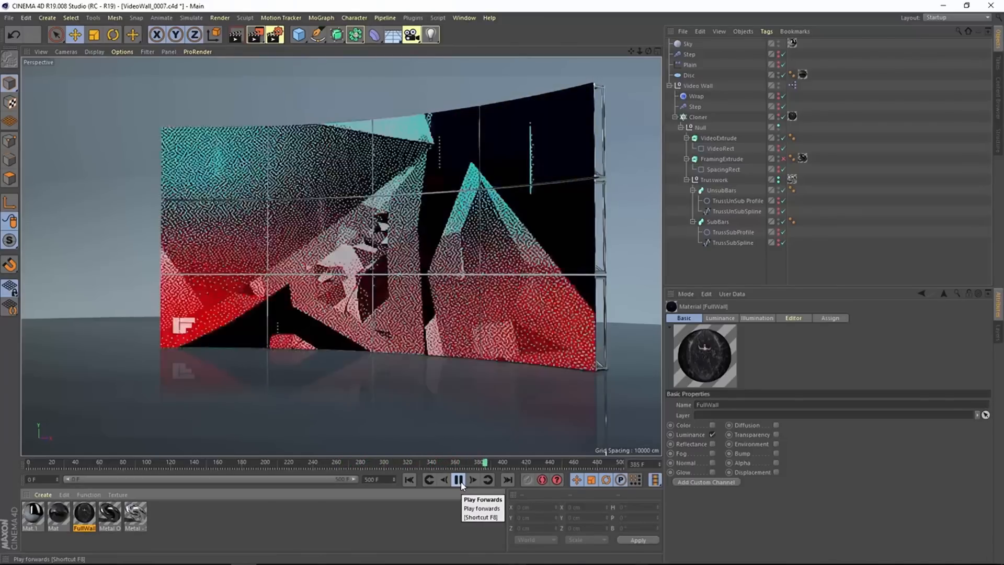
{"action": "left_click", "coordinate": [458, 495]}
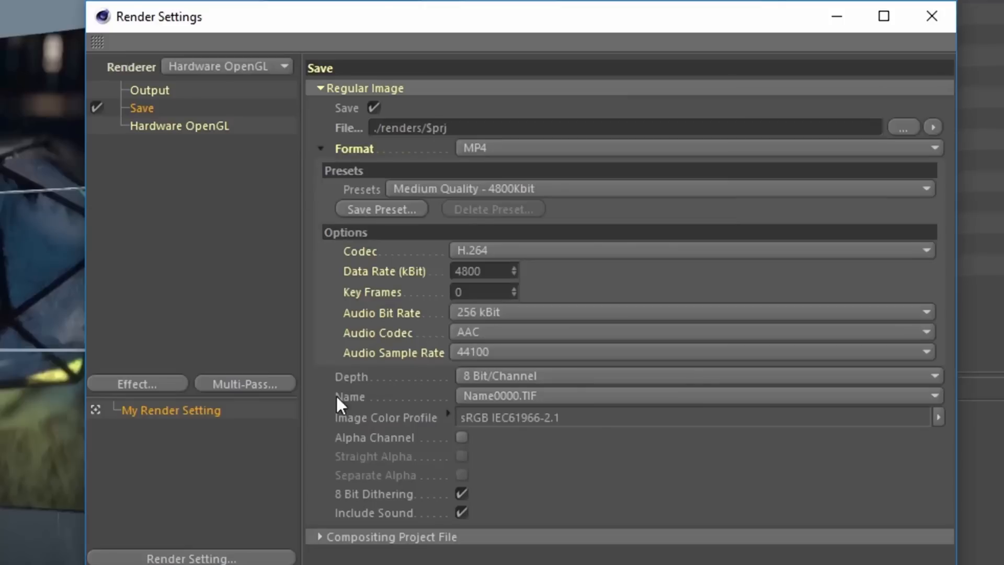
{"action": "mouse_move", "coordinate": [617, 310]}
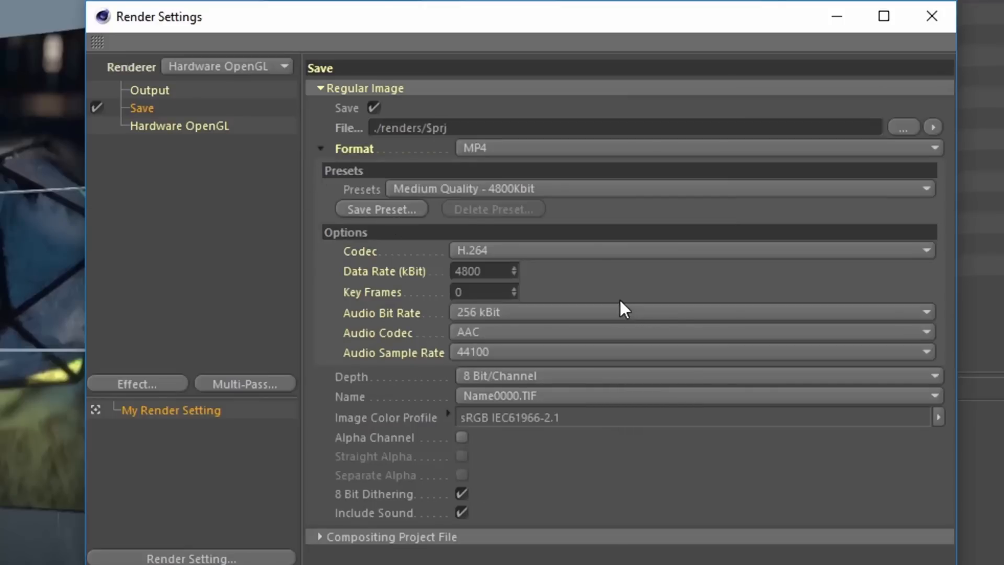
{"action": "mouse_move", "coordinate": [611, 317]}
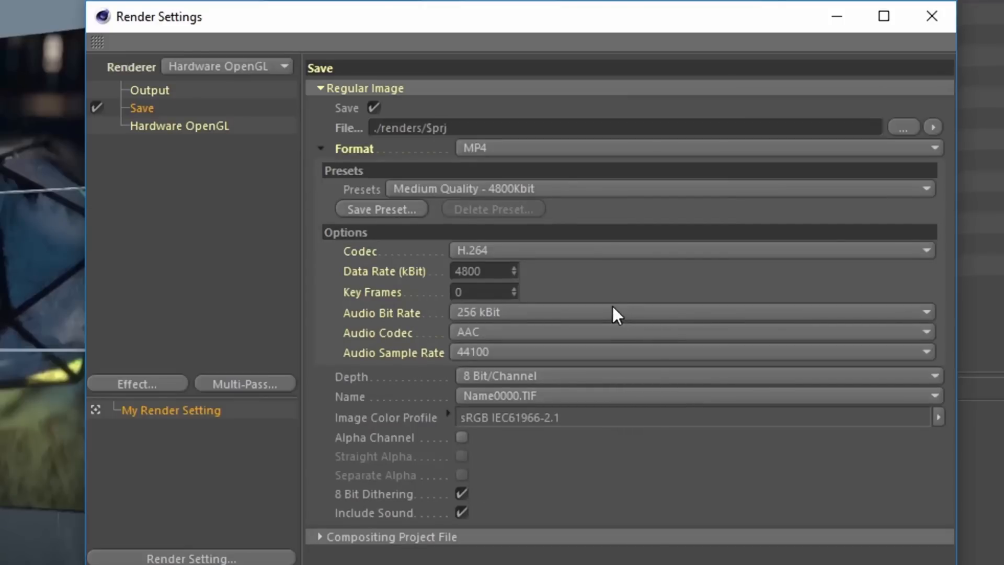
Render the video wall with Hardware OpenGL to an MP4 with sound in the Picture Viewer
{"action": "left_click", "coordinate": [628, 189]}
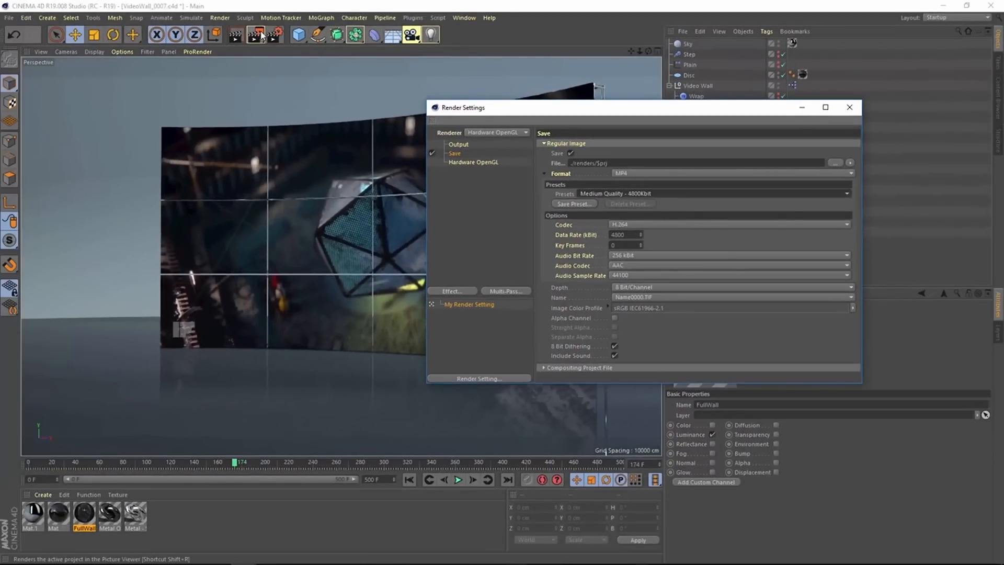
{"action": "left_click", "coordinate": [254, 36]}
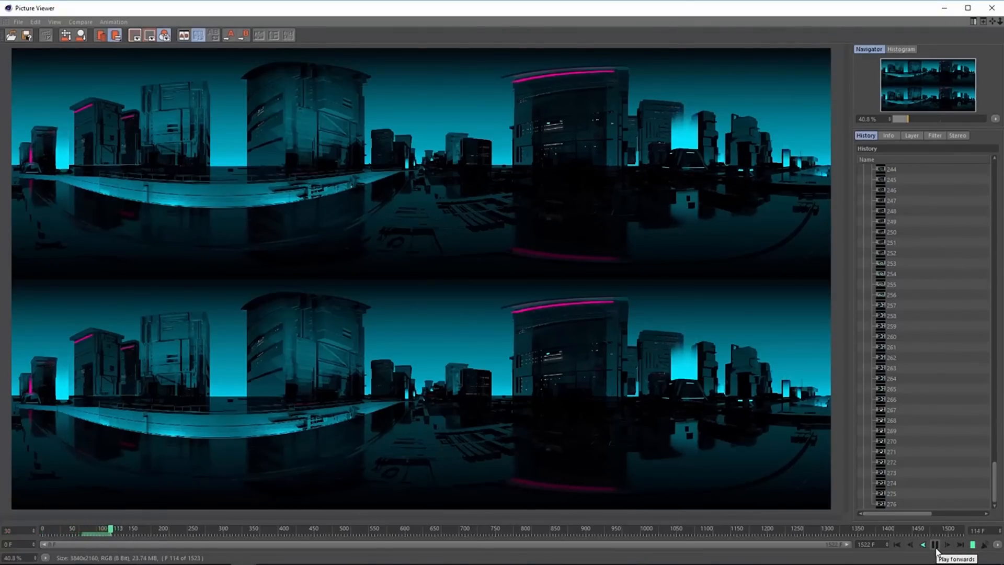
Play the stereo 360° city render and choose run-length encoding for OpenEXR compression
{"action": "left_click", "coordinate": [950, 558]}
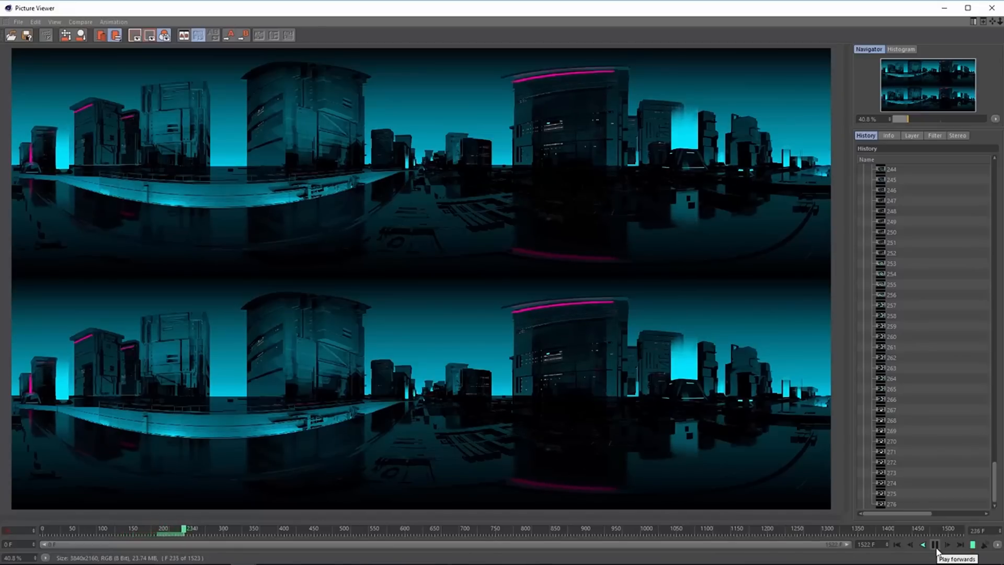
{"action": "left_click", "coordinate": [935, 545]}
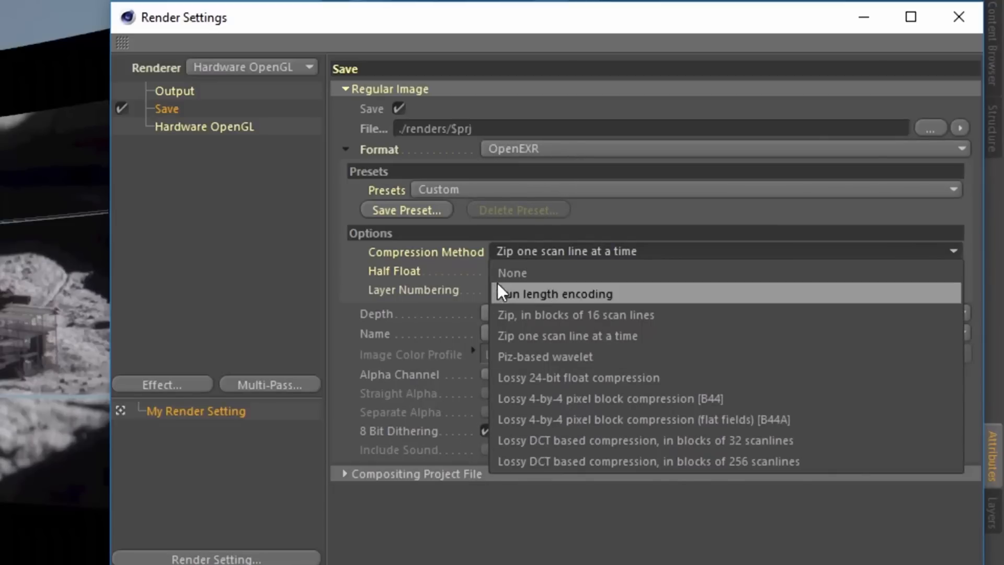
{"action": "left_click", "coordinate": [566, 336]}
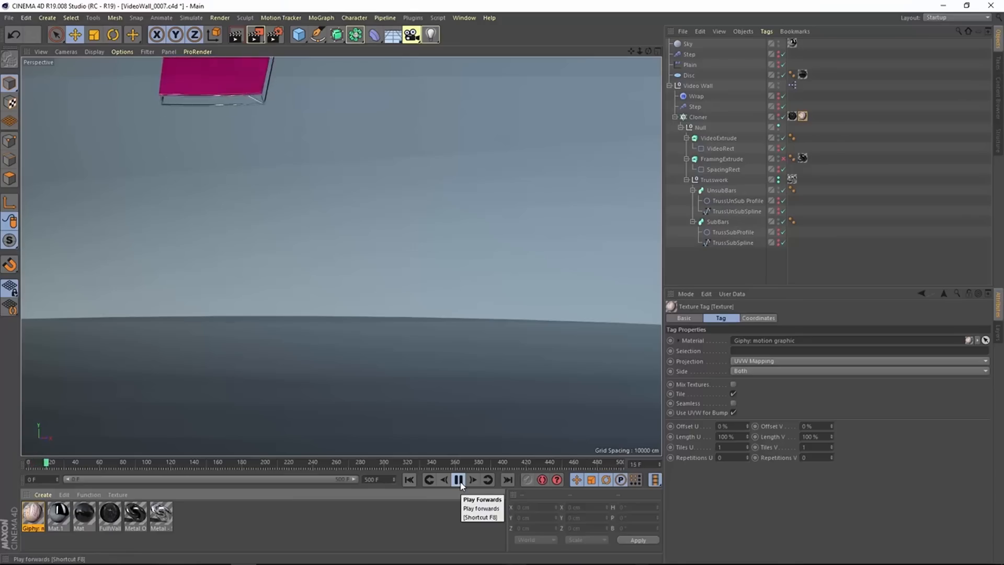
{"action": "left_click", "coordinate": [456, 480]}
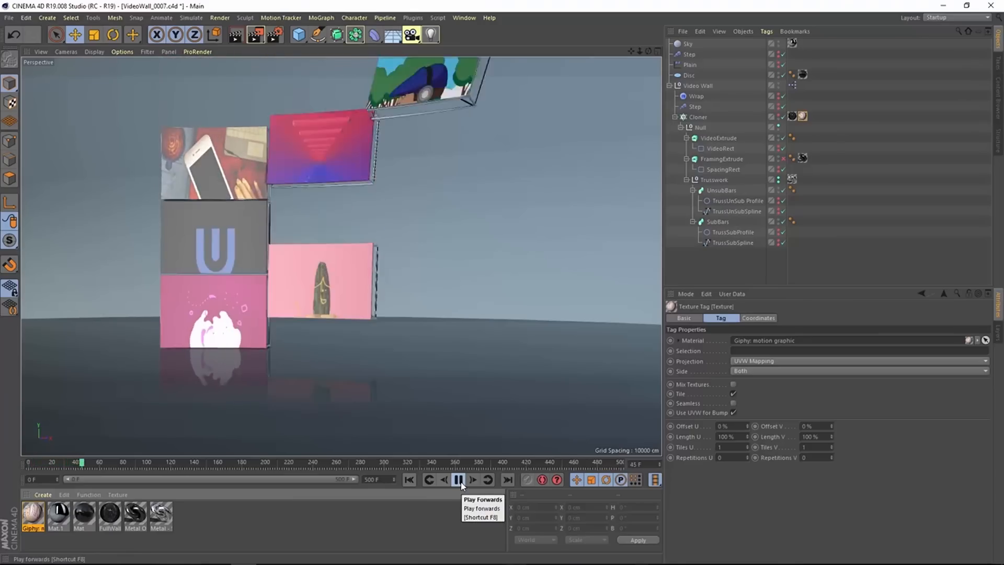
{"action": "left_click", "coordinate": [459, 479]}
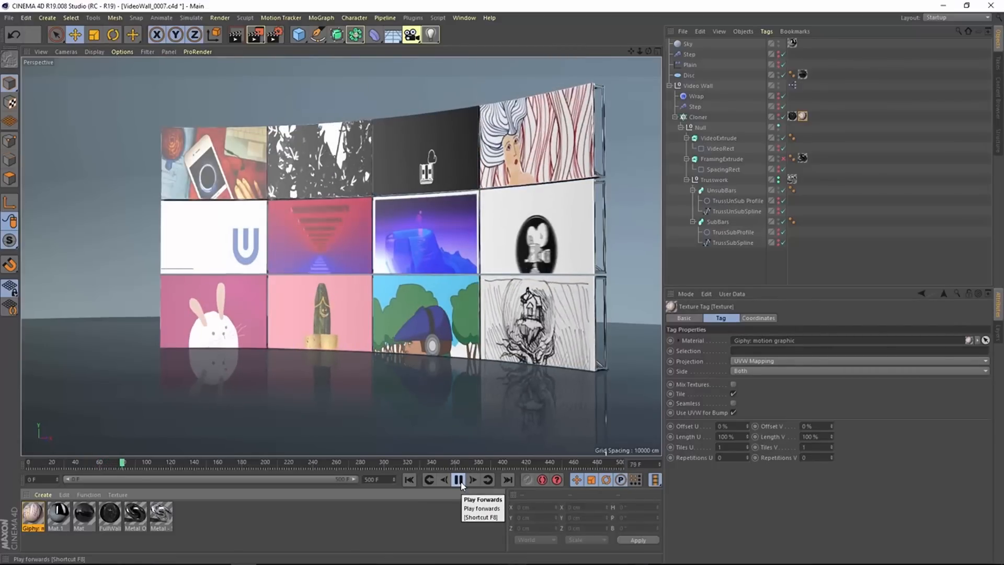
{"action": "left_click", "coordinate": [457, 494]}
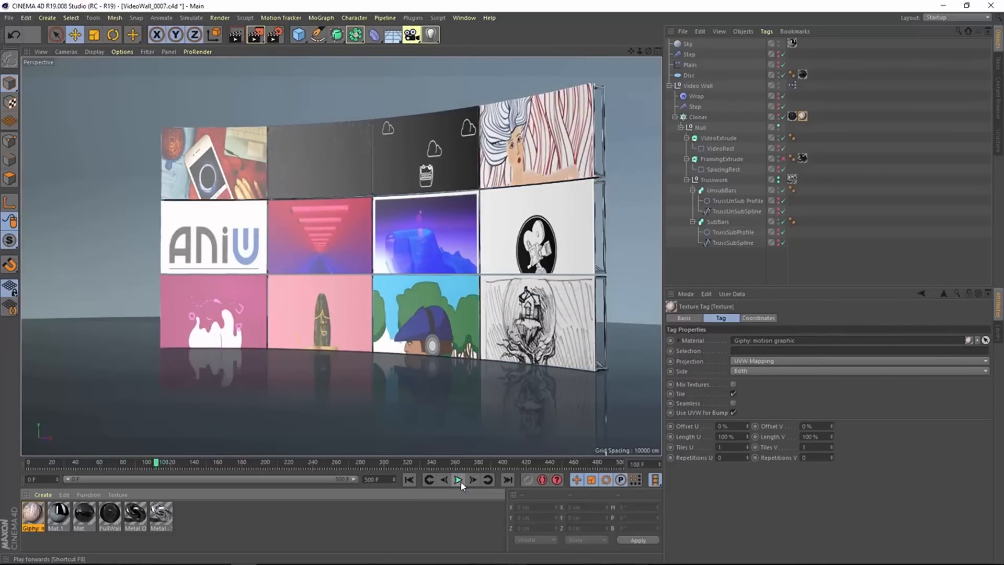
{"action": "left_click", "coordinate": [457, 494]}
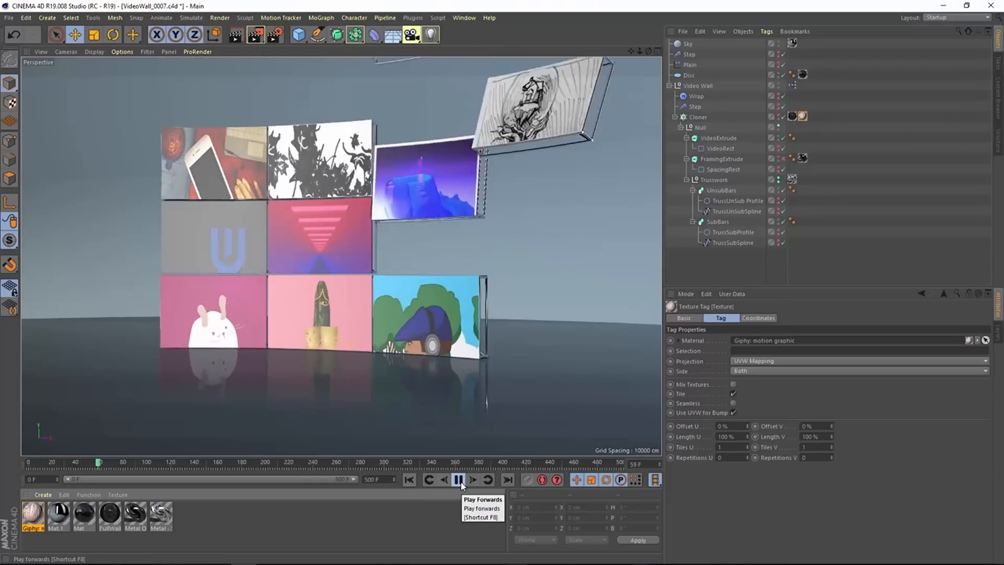
{"action": "left_click", "coordinate": [456, 494]}
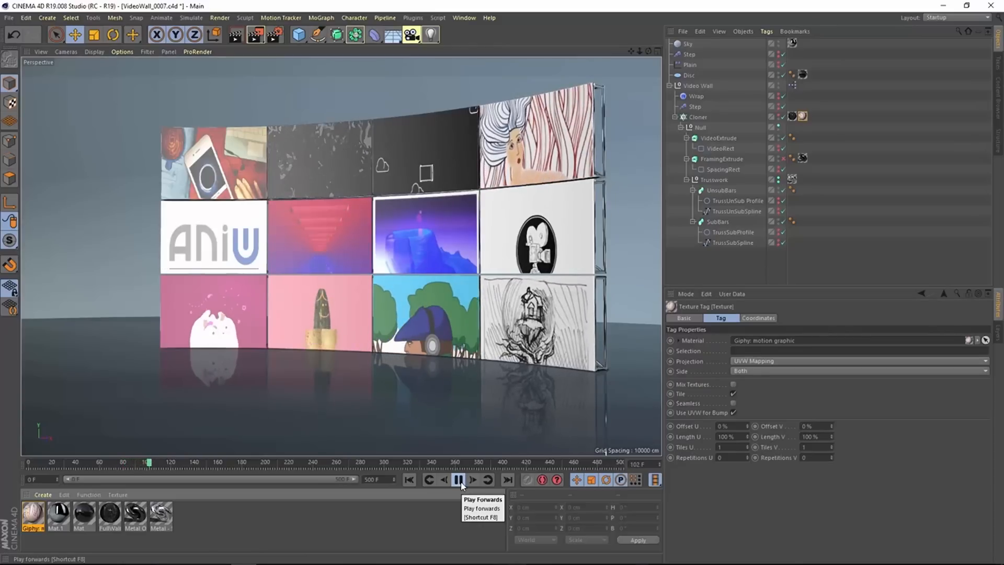
{"action": "left_click", "coordinate": [457, 494]}
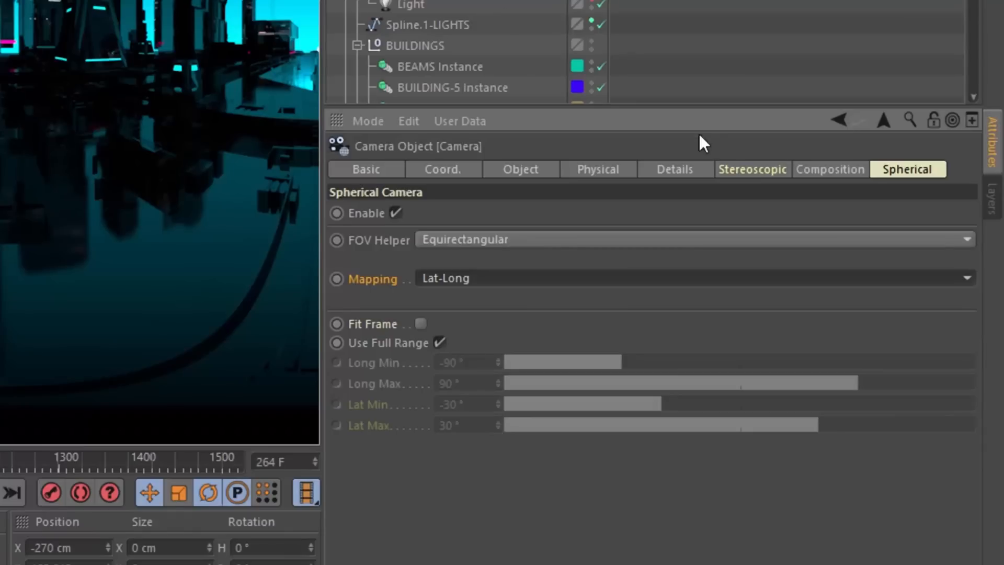
{"action": "mouse_move", "coordinate": [492, 216]}
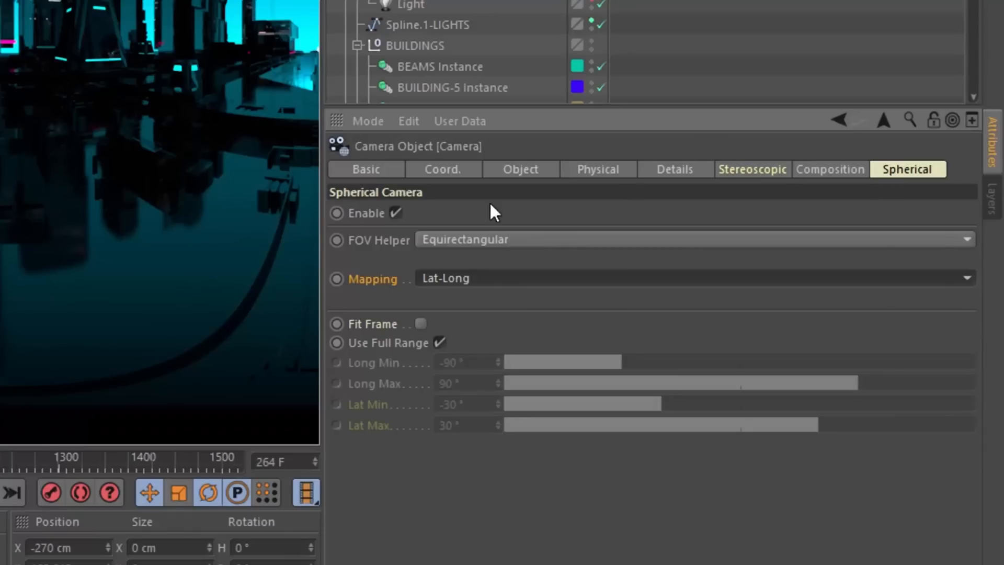
{"action": "mouse_move", "coordinate": [388, 247]}
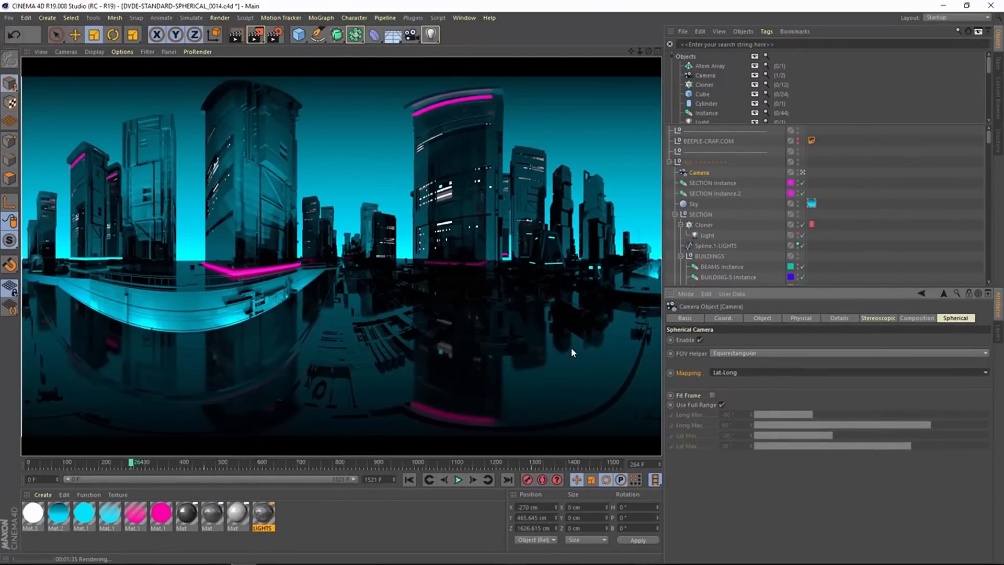
Change the spherical camera Mapping from Lat-Long to Cube Map (cross), then Cube Map (3x2)
{"action": "left_click", "coordinate": [847, 372]}
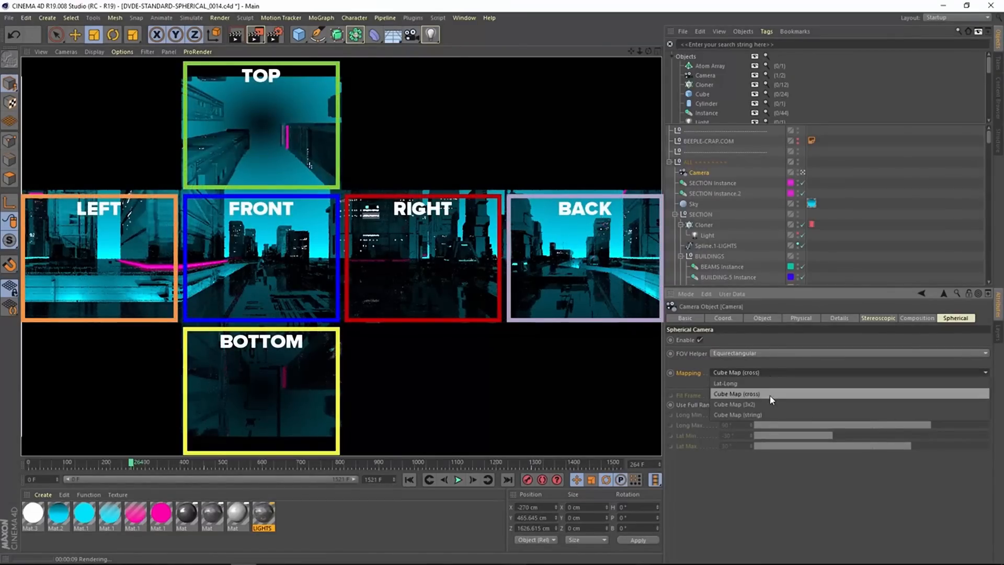
{"action": "left_click", "coordinate": [734, 404]}
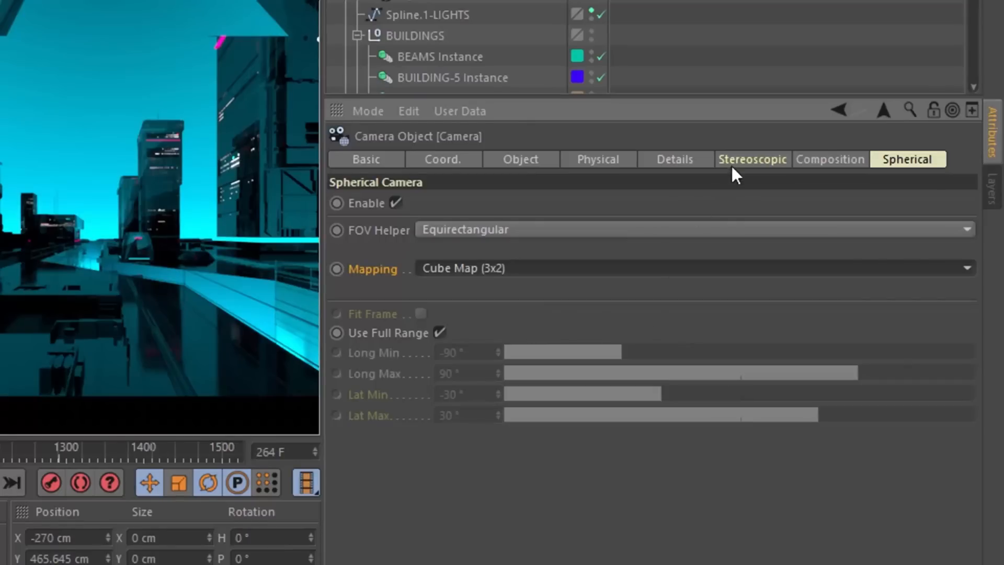
Show the Stereoscopic tab in the Camera object's attributes
{"action": "left_click", "coordinate": [753, 159]}
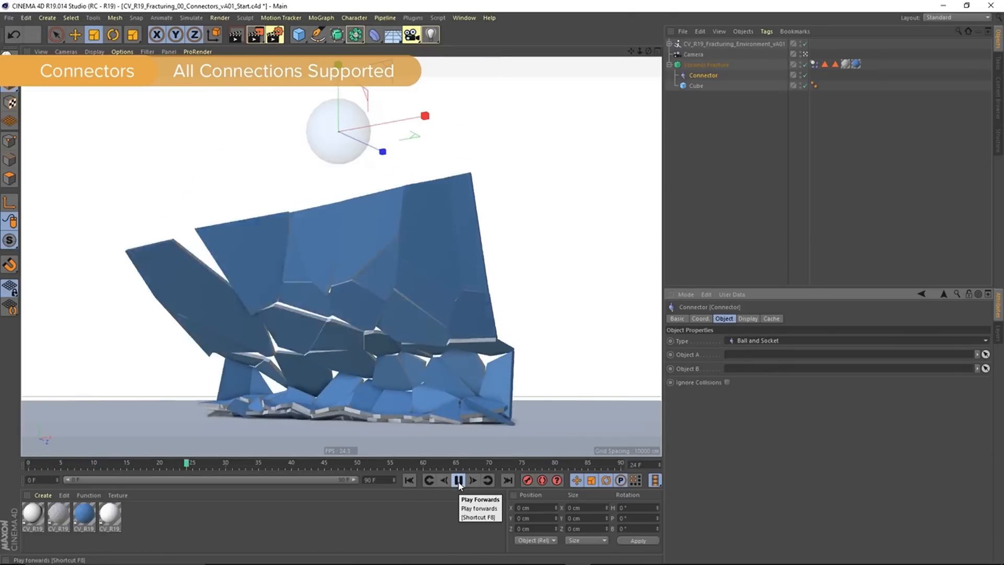
Play the fractured wall simulation with Ball and Socket connectors
{"action": "left_click", "coordinate": [456, 481]}
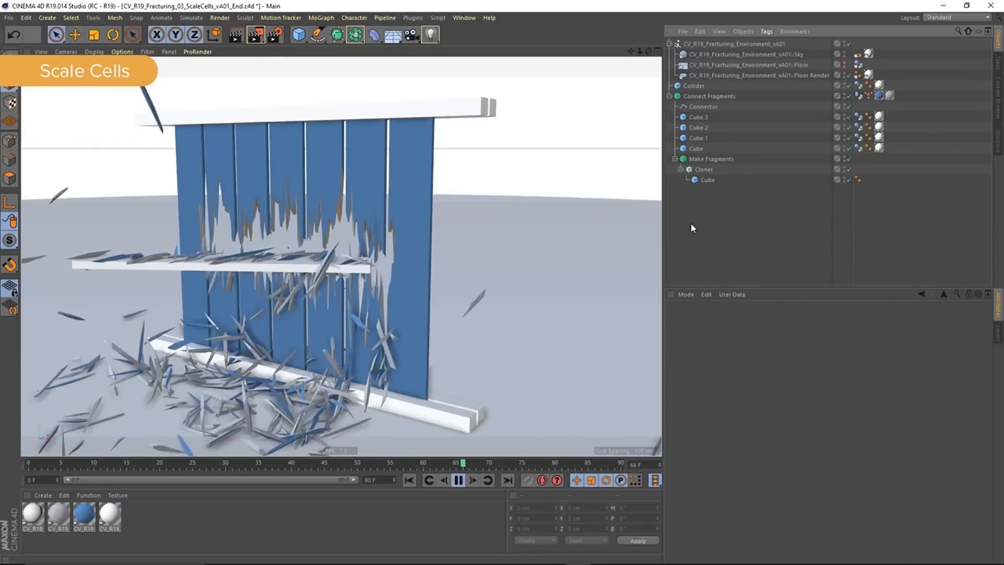
Play the Scale Cells example so the blue plank wall shatters into thin shards
{"action": "left_click", "coordinate": [456, 482]}
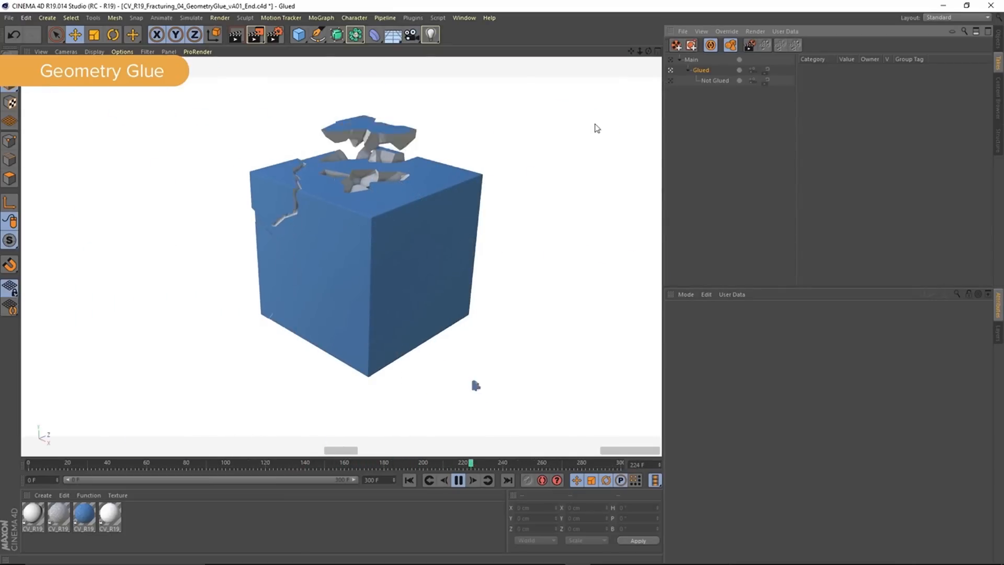
Scrub the Geometry Glue timeline to watch the cube break into glued chunks
{"action": "left_click_drag", "start_coordinate": [468, 462], "coordinate": [230, 462]}
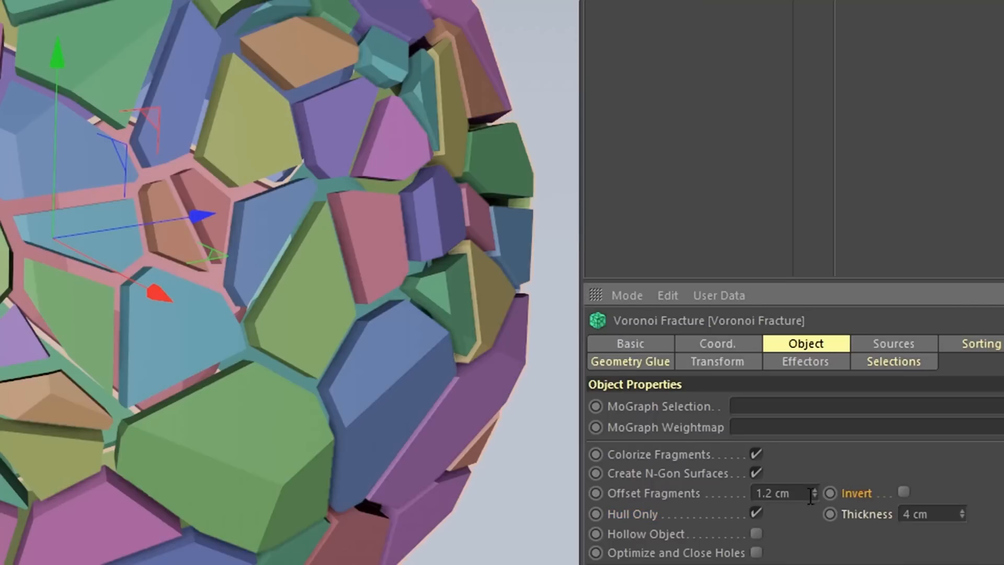
Set the Voronoi Fracture's Offset Fragments gap to 1.2 cm
{"action": "left_click", "coordinate": [904, 493]}
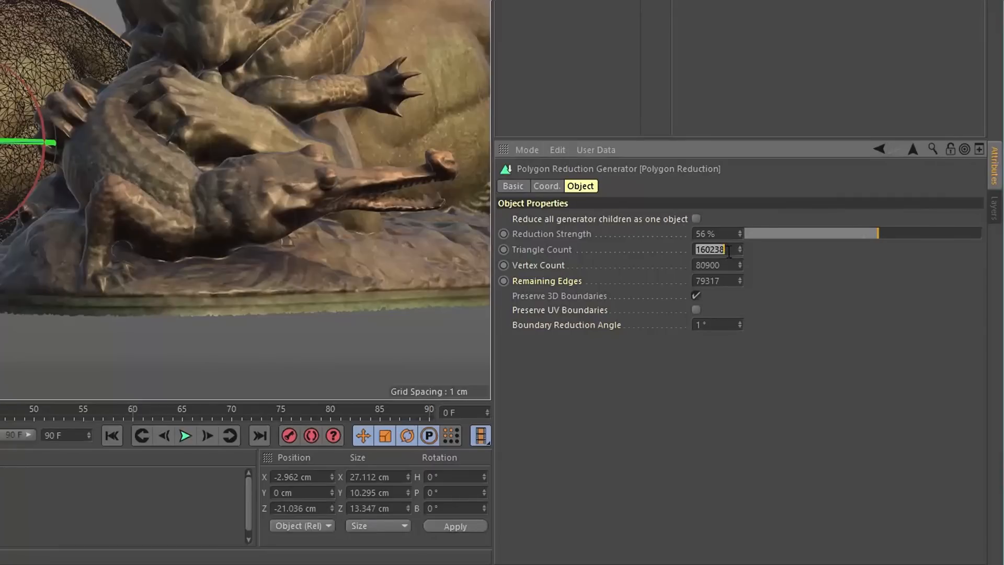
Set the crocodile's Triangle Count to 5000 and select the tiger's vertex map
{"action": "type", "text": "5000"}
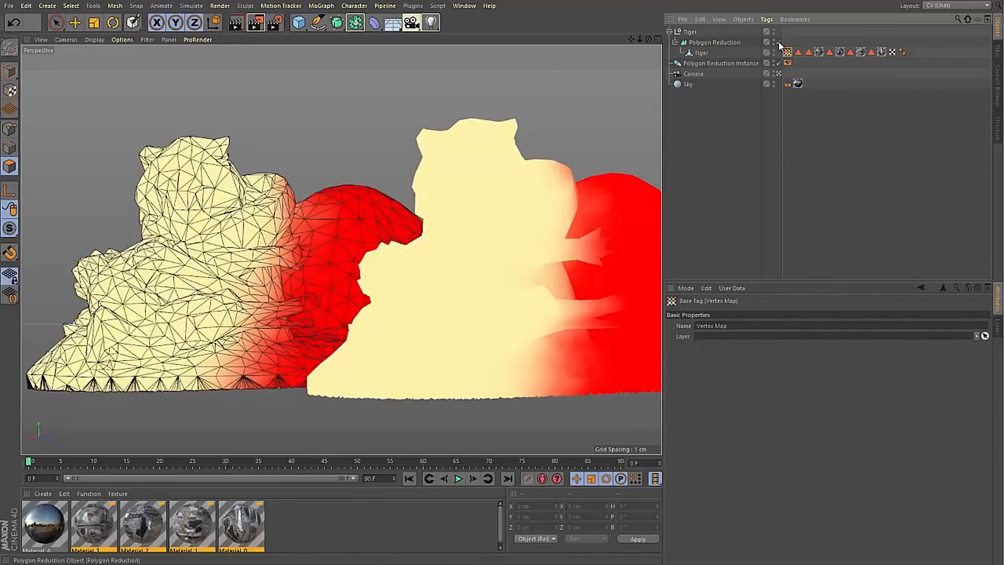
{"action": "left_click", "coordinate": [854, 52]}
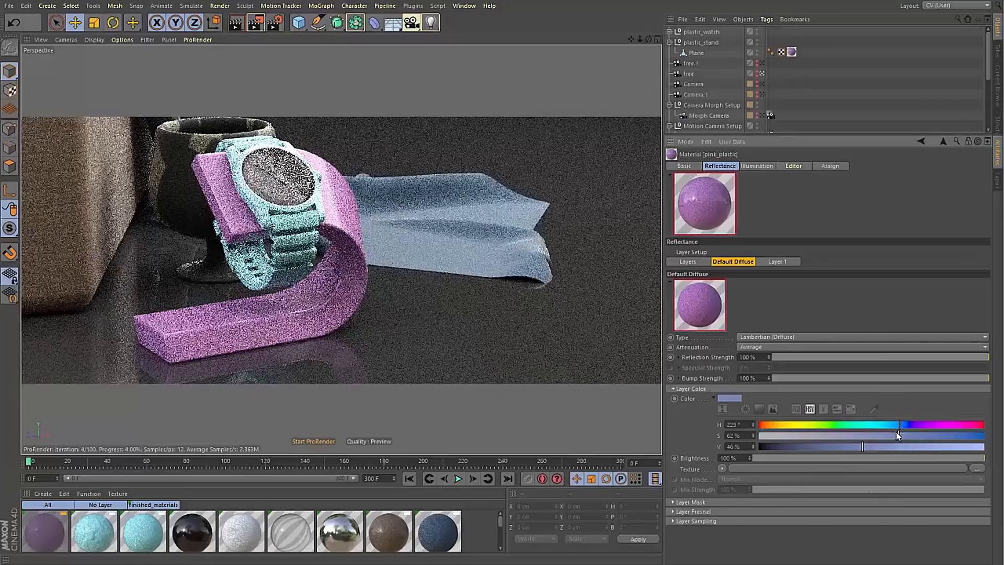
Shift the pink_plastic Diffuse hue from 225° to 125° to turn the stand green
{"action": "left_click_drag", "start_coordinate": [896, 424], "coordinate": [837, 424]}
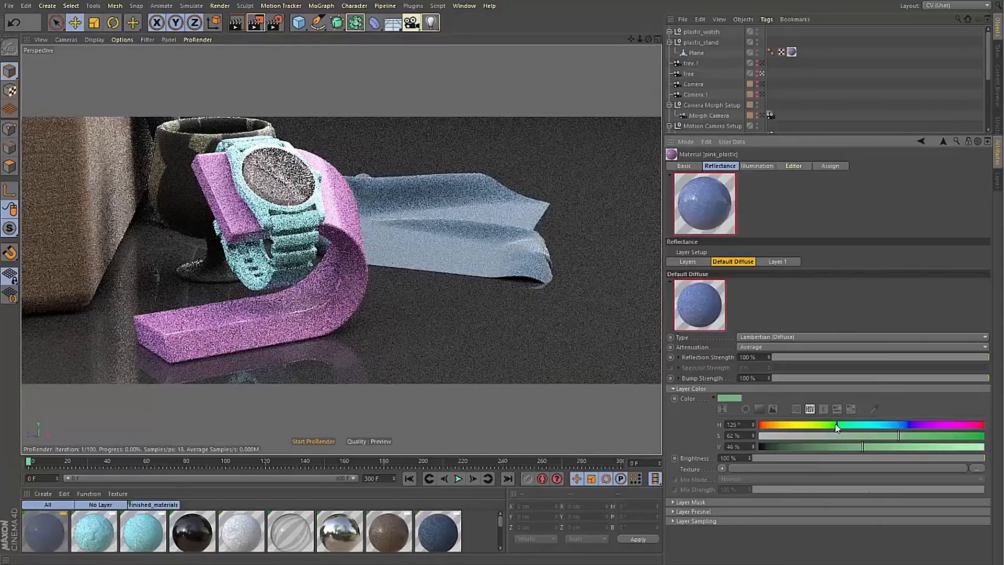
{"action": "left_click_drag", "start_coordinate": [835, 424], "coordinate": [809, 425]}
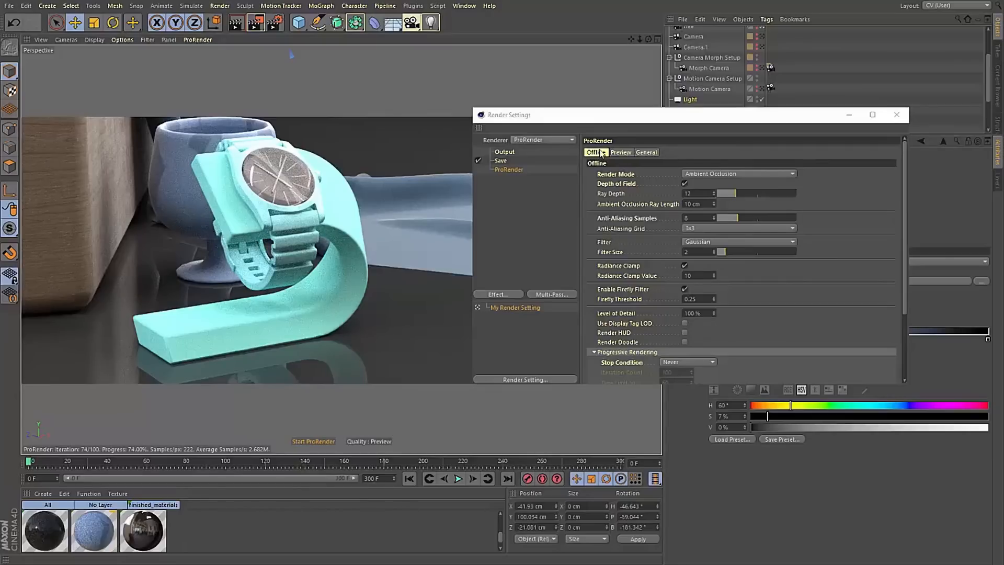
{"action": "left_click", "coordinate": [620, 152]}
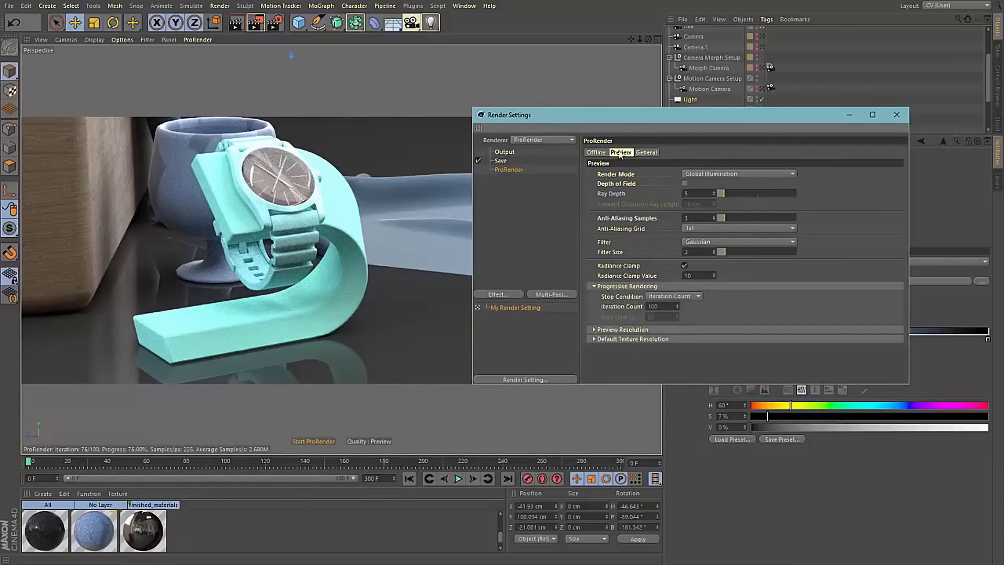
{"action": "left_click", "coordinate": [595, 152]}
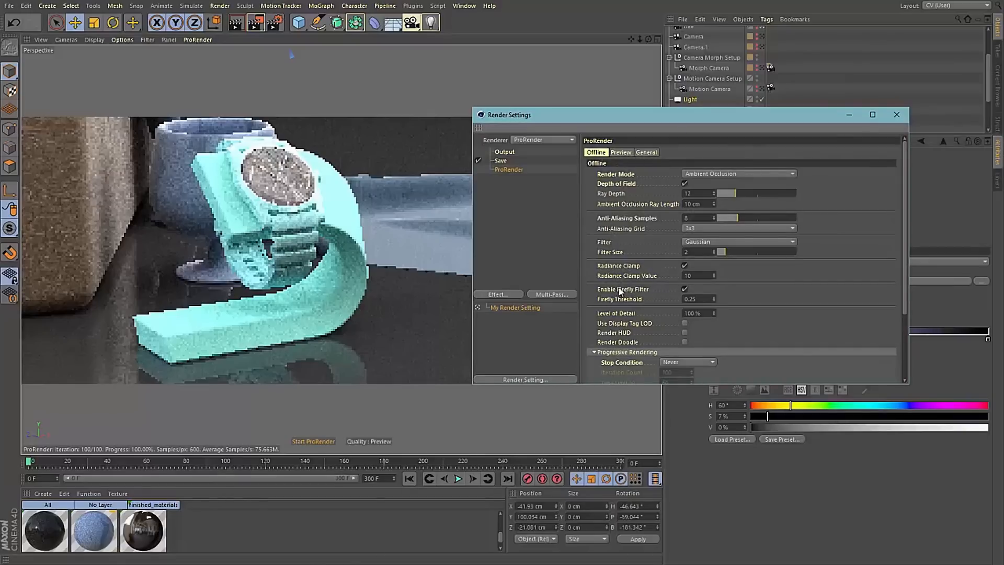
{"action": "scroll", "scroll_direction": "down", "scroll_amount": 3}
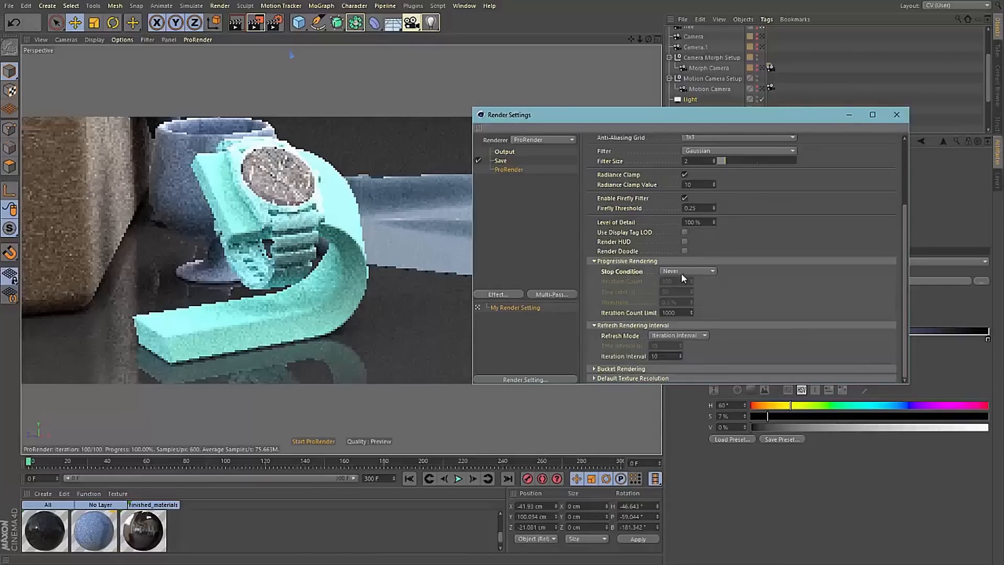
{"action": "left_click", "coordinate": [688, 271]}
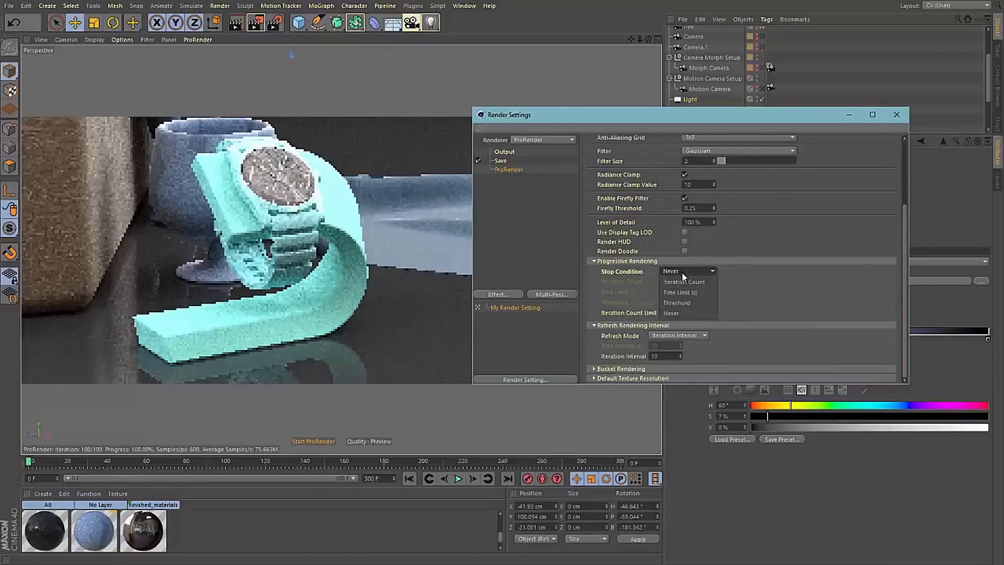
{"action": "left_click", "coordinate": [676, 303]}
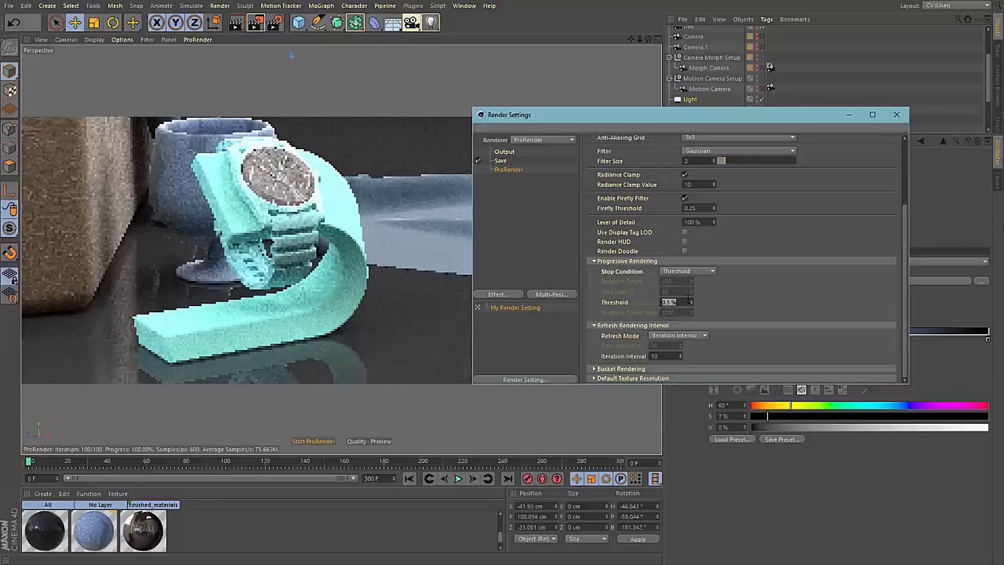
{"action": "left_click", "coordinate": [688, 271]}
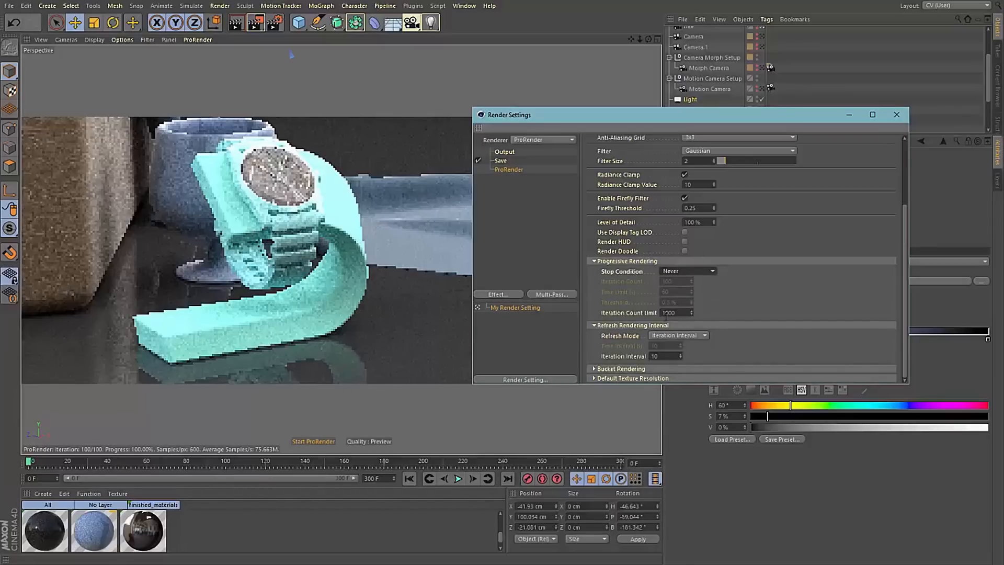
{"action": "mouse_move", "coordinate": [678, 309]}
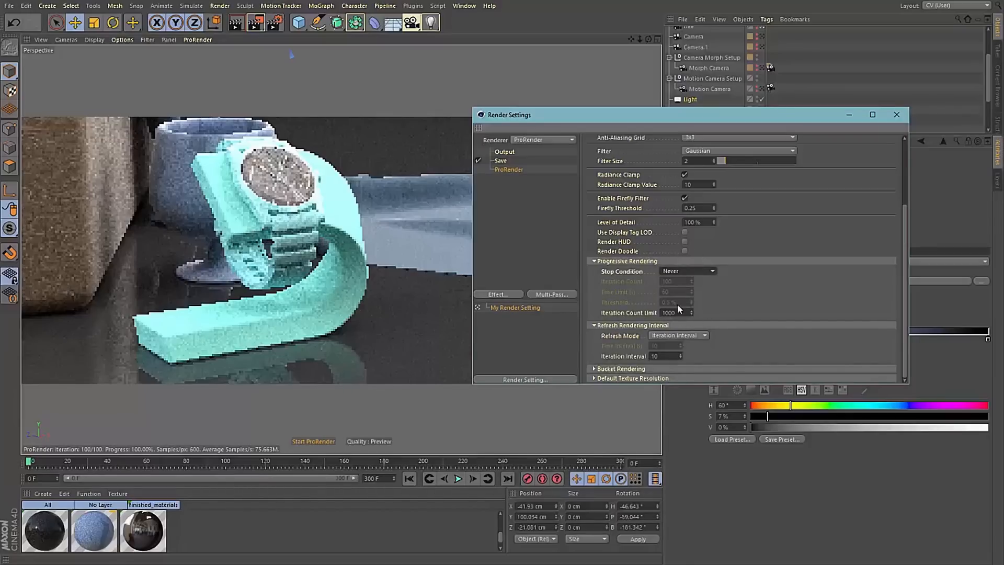
{"action": "left_click", "coordinate": [646, 152]}
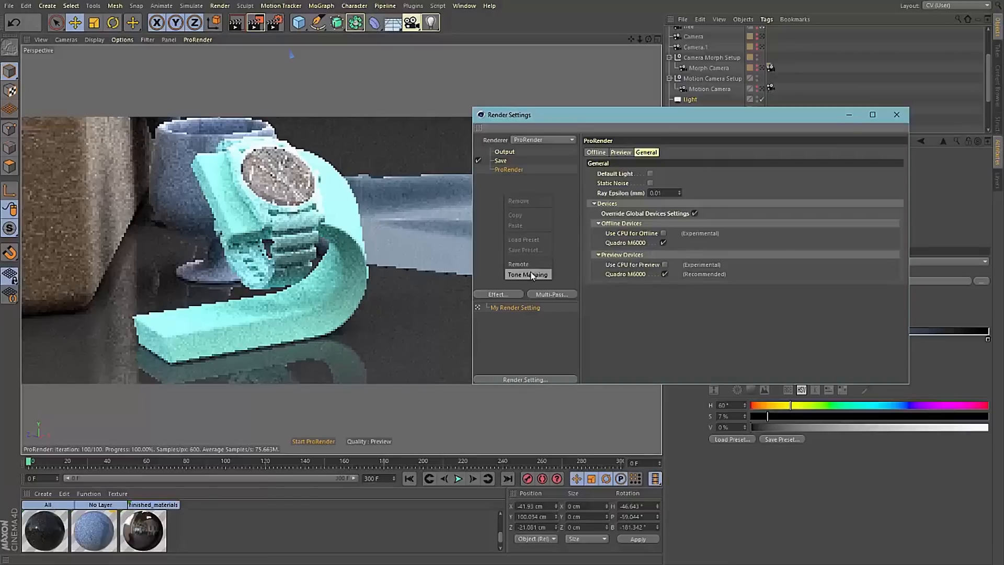
Add Tone Mapping as a post effect via the Effect... menu
{"action": "left_click", "coordinate": [527, 275]}
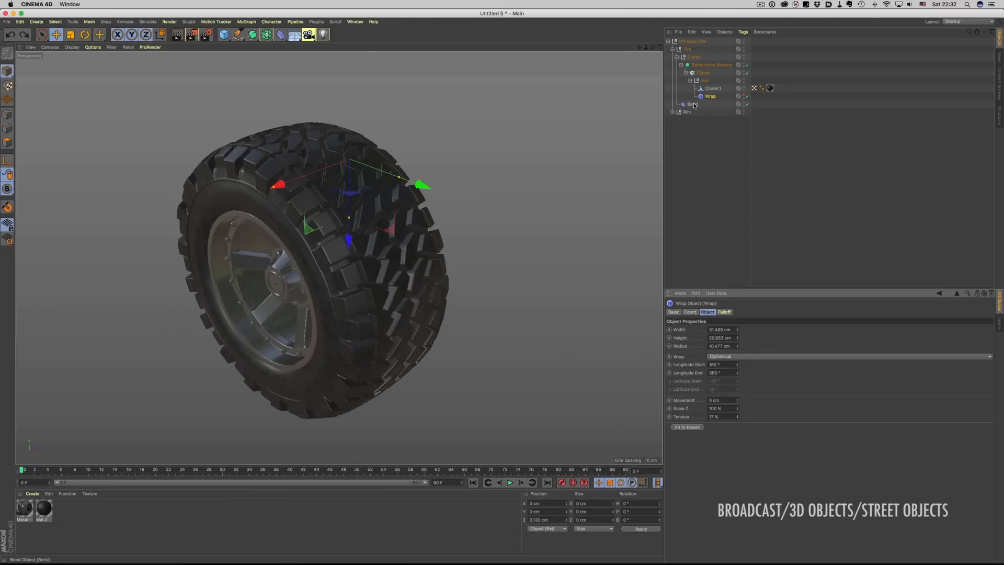
Disable the Wrap deformer and set the tread Cloner's Count to 1
{"action": "left_click", "coordinate": [691, 104]}
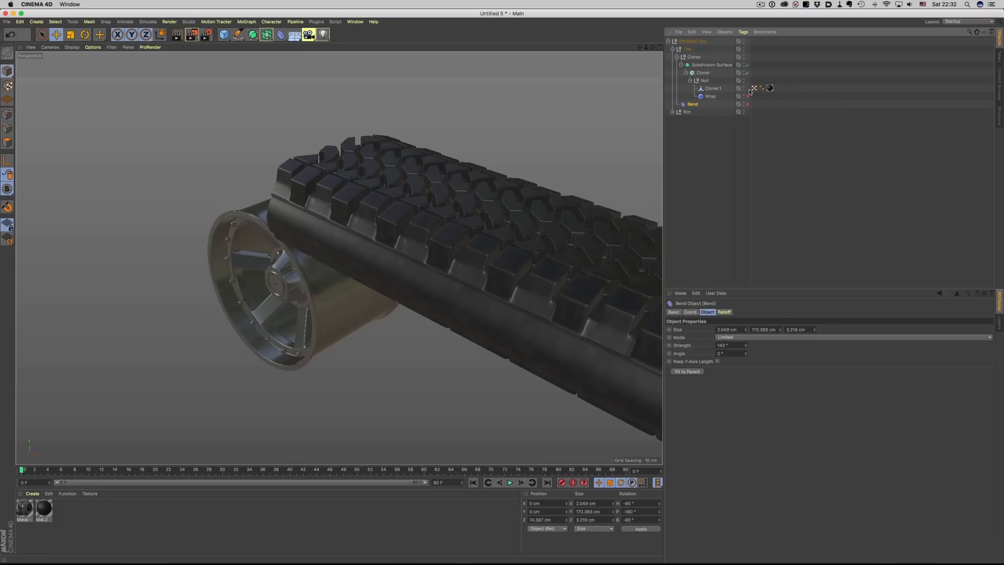
{"action": "left_click", "coordinate": [702, 72]}
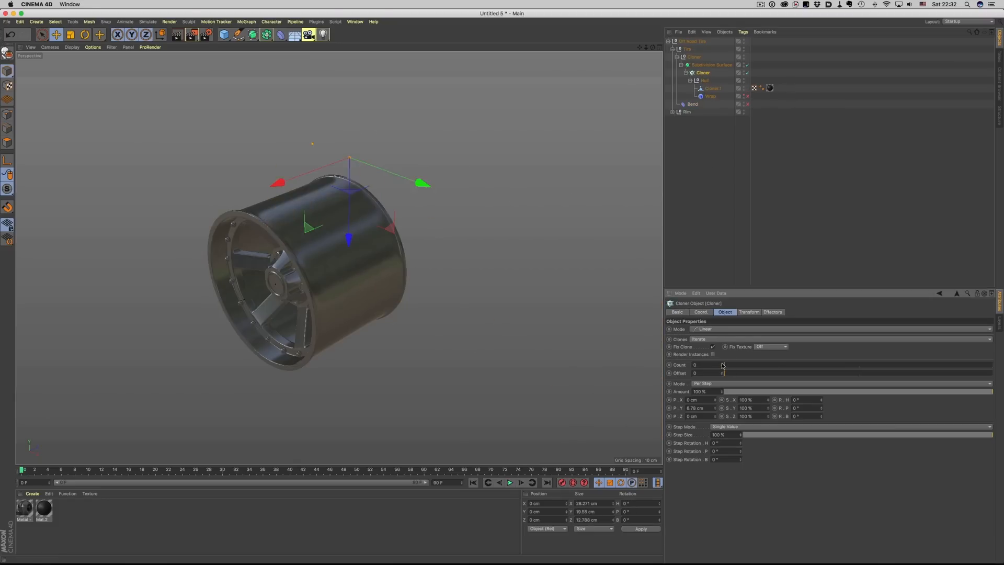
{"action": "type", "text": "1"}
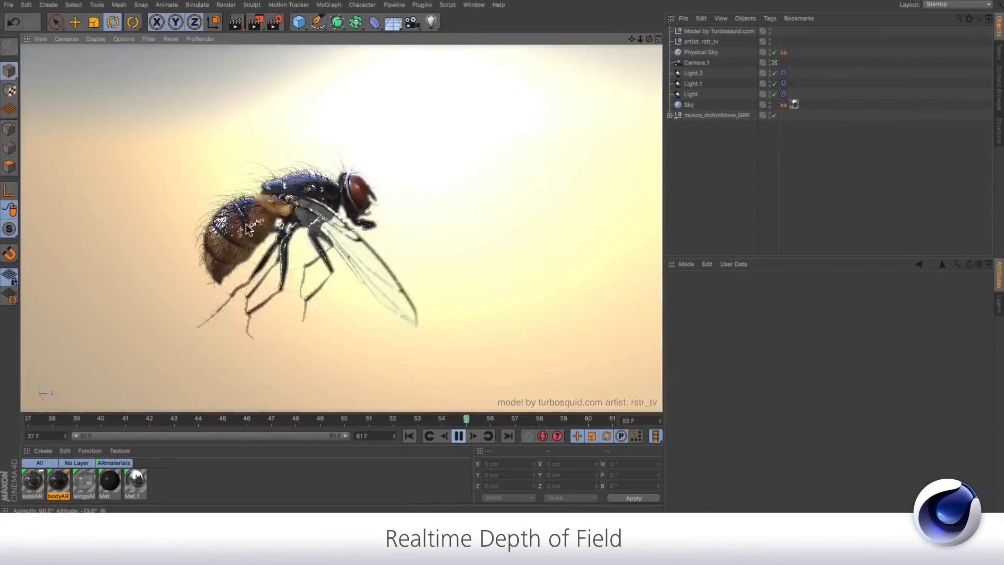
Play back the fly and magic stone scenes with viewport depth of field and bokeh
{"action": "left_click", "coordinate": [697, 62]}
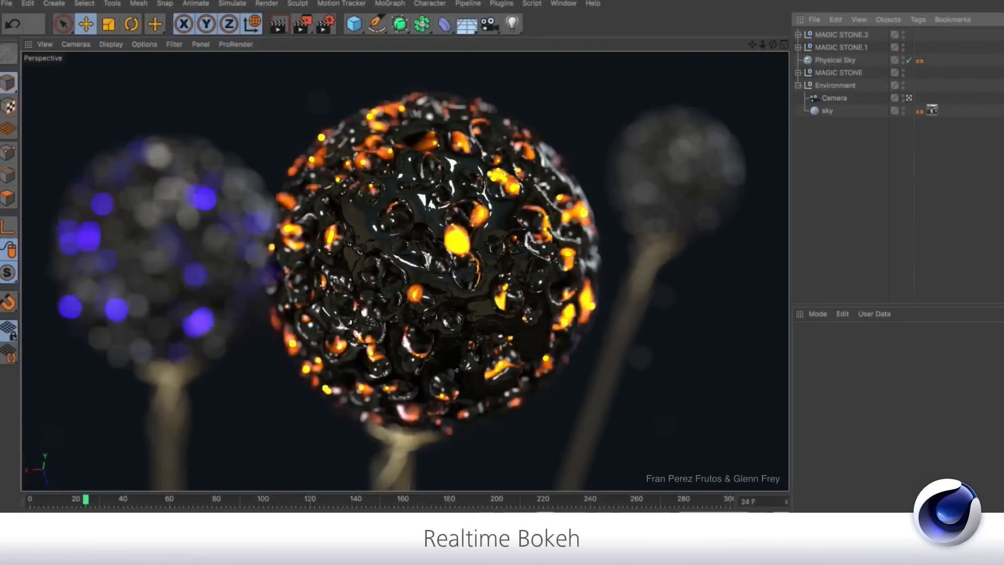
{"action": "left_click_drag", "start_coordinate": [85, 498], "coordinate": [210, 498]}
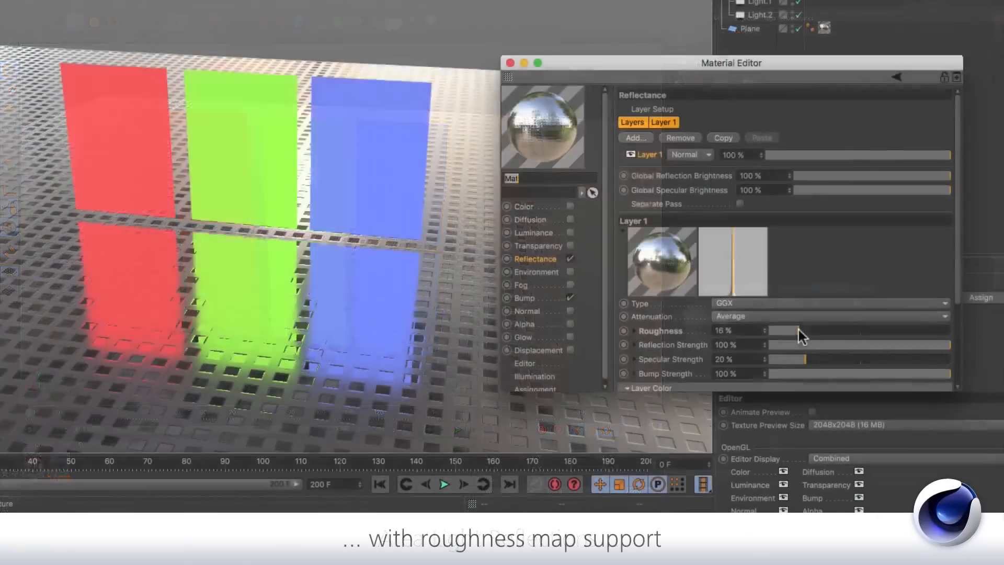
Lower Reflectance Layer 1 roughness from 16% to 0% for mirror-sharp reflections
{"action": "left_click_drag", "start_coordinate": [800, 330], "coordinate": [758, 330]}
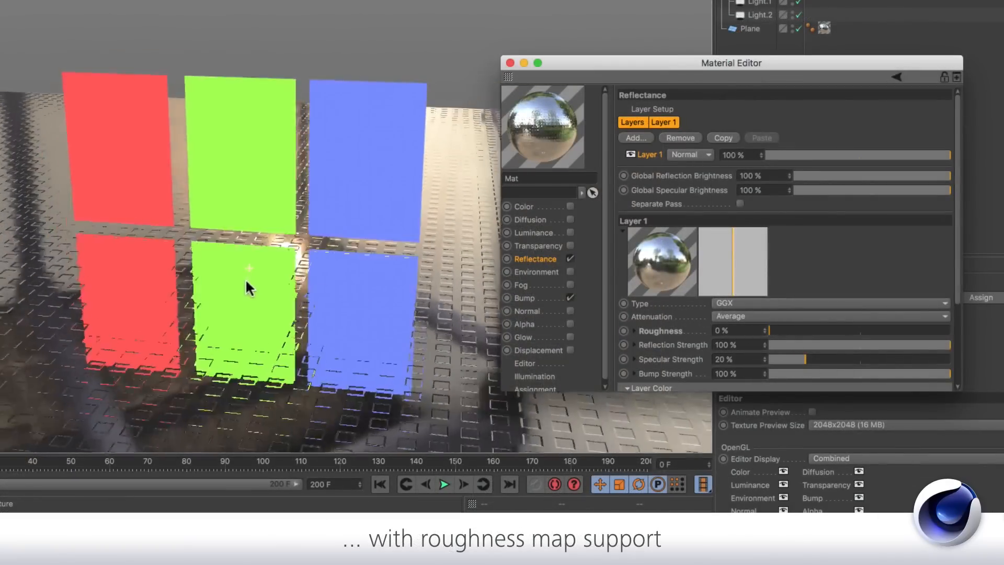